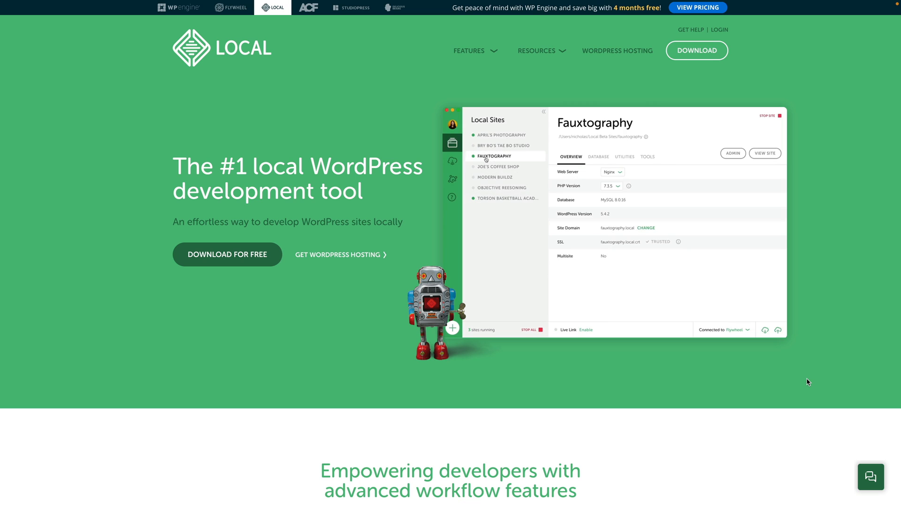
- Start the Local download and reveal the platform choices (Mac, Windows, Linux)
left_click(453, 161)
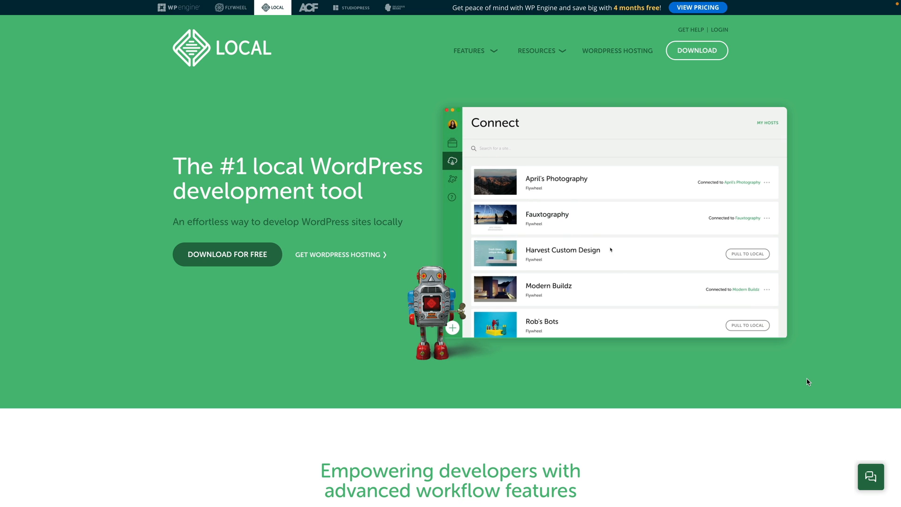
scroll("down", 3)
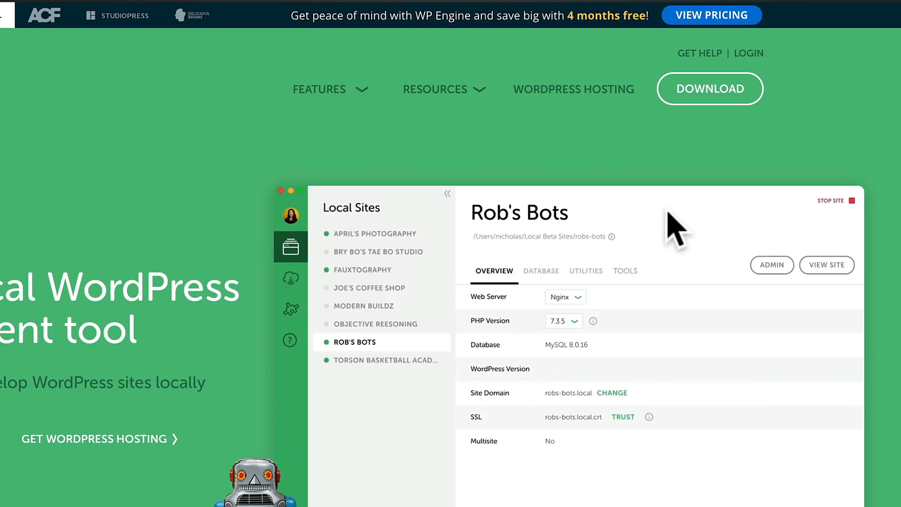
left_click(709, 88)
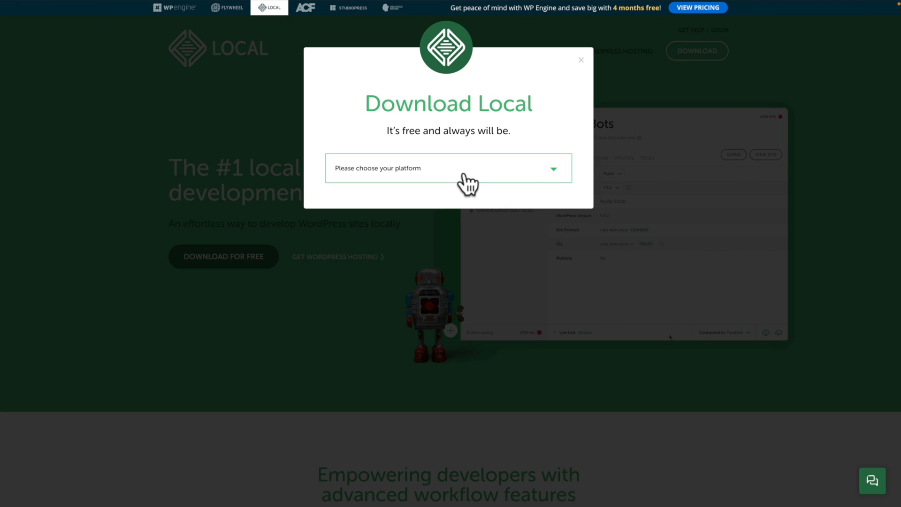
left_click(448, 168)
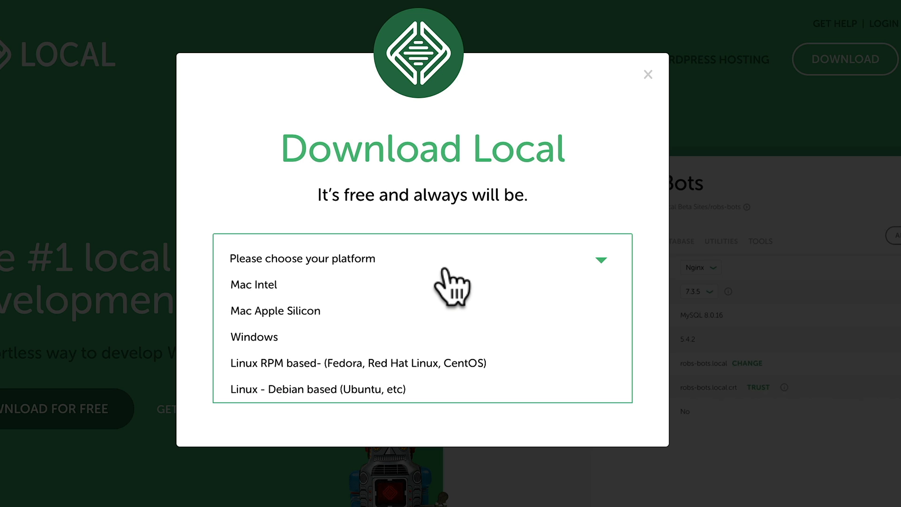
mouse_move(365, 290)
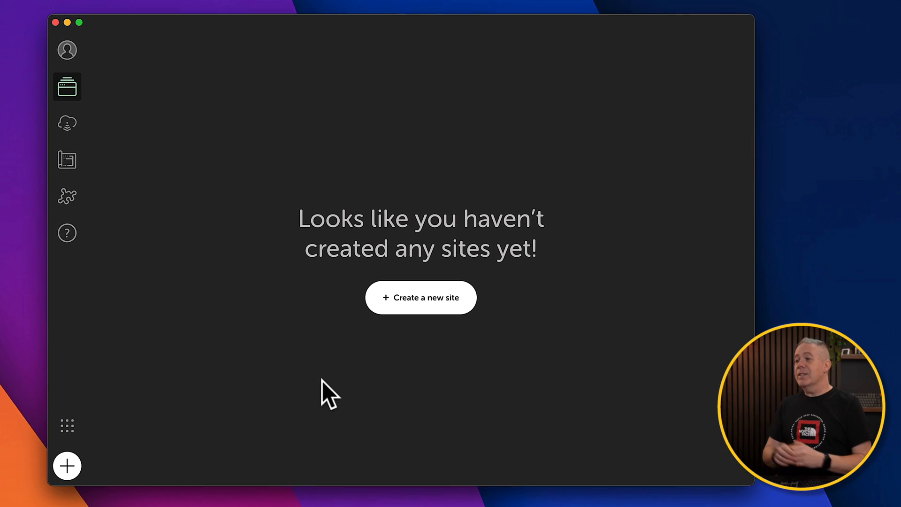
mouse_move(322, 385)
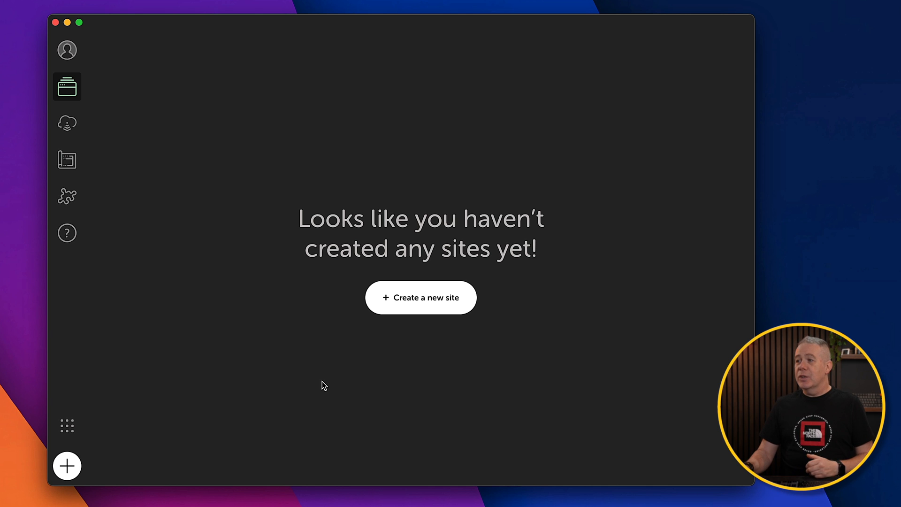
mouse_move(414, 365)
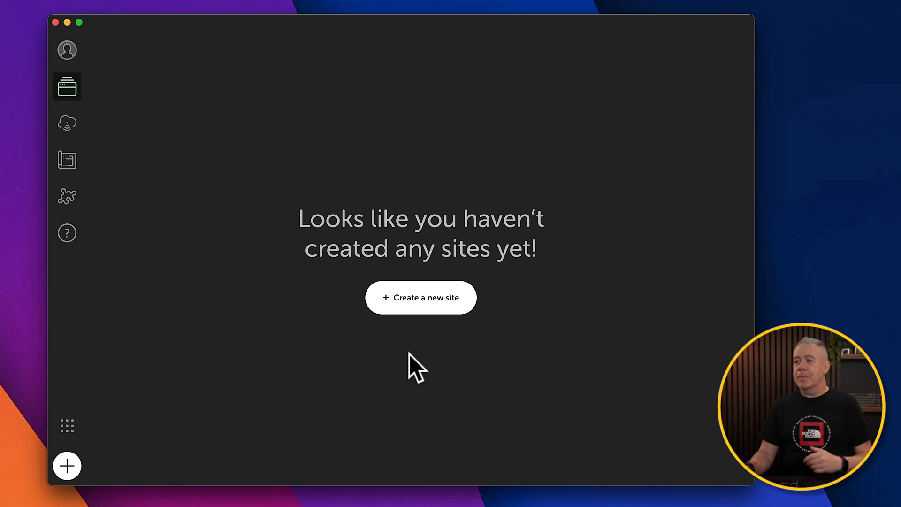
- Begin creating the first site as a brand-new WordPress site, not a blueprint
left_click(420, 297)
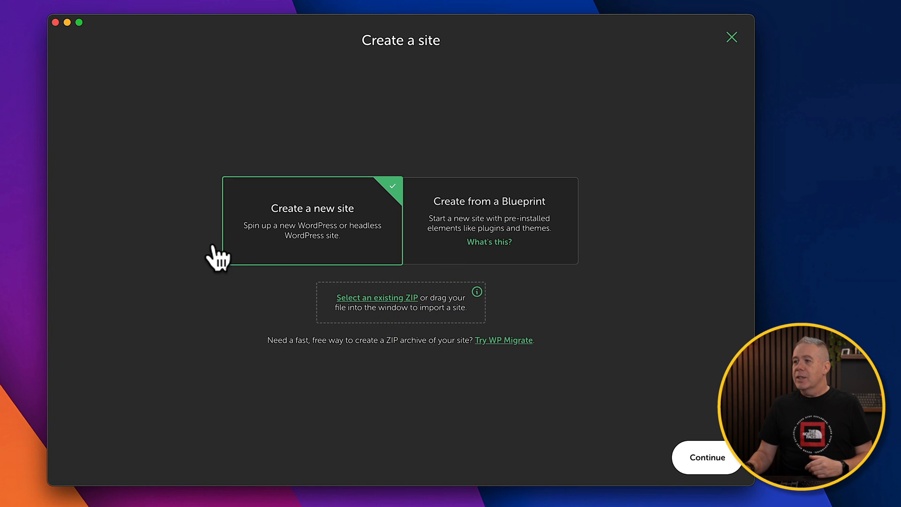
mouse_move(487, 253)
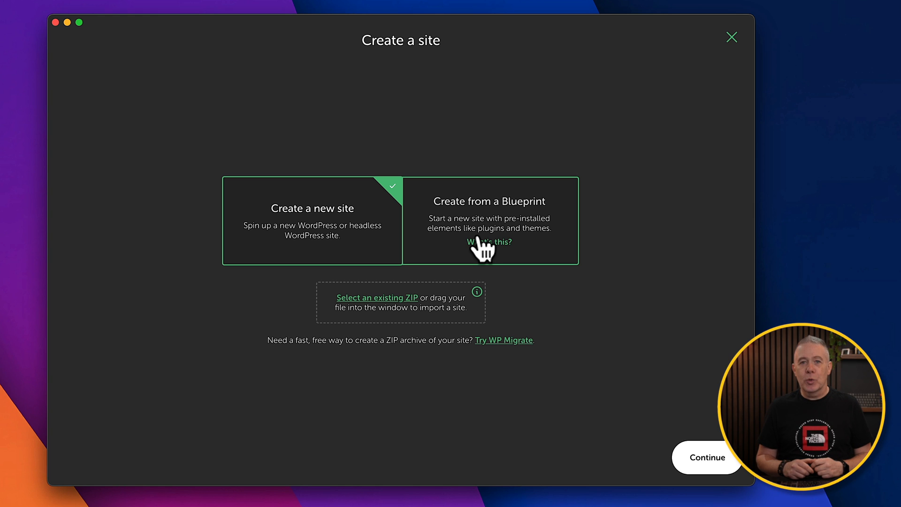
mouse_move(353, 230)
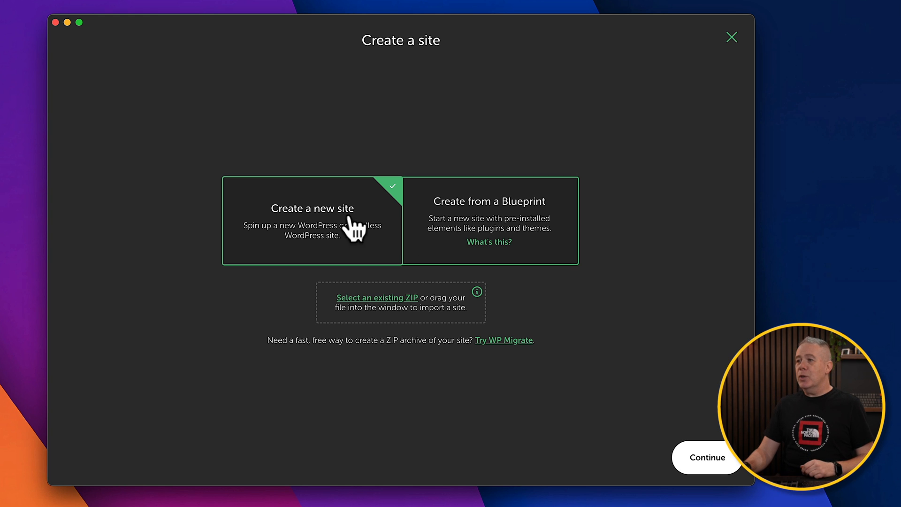
mouse_move(681, 445)
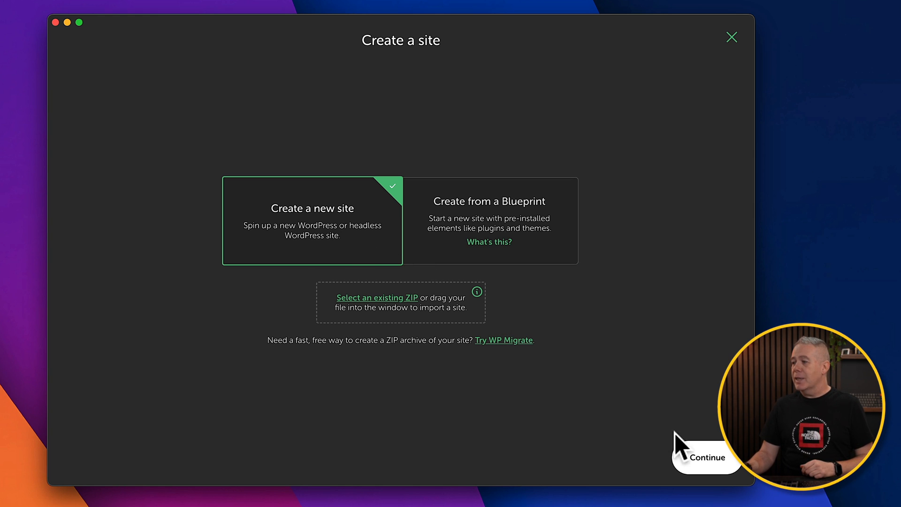
- Name the site 'WP Test Site' (domain wp-test-site.local) and continue to the environment step
left_click(706, 457)
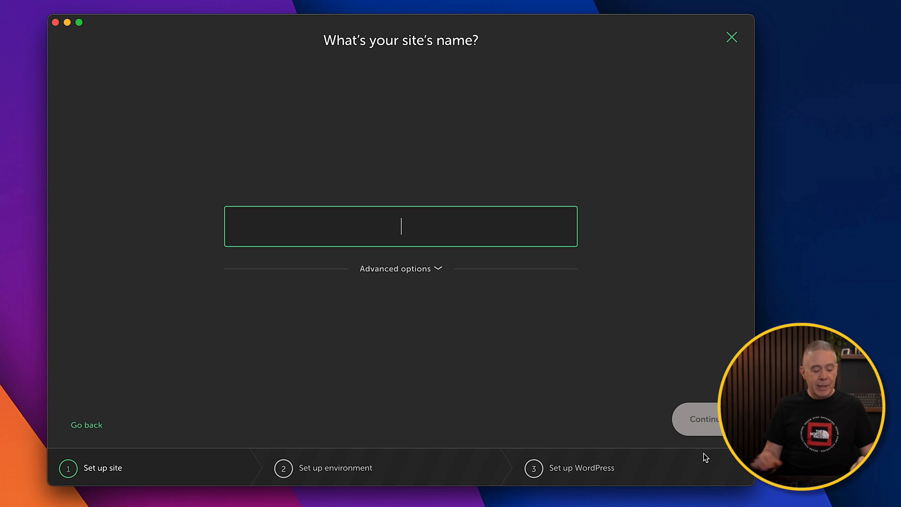
type("WP Test Site")
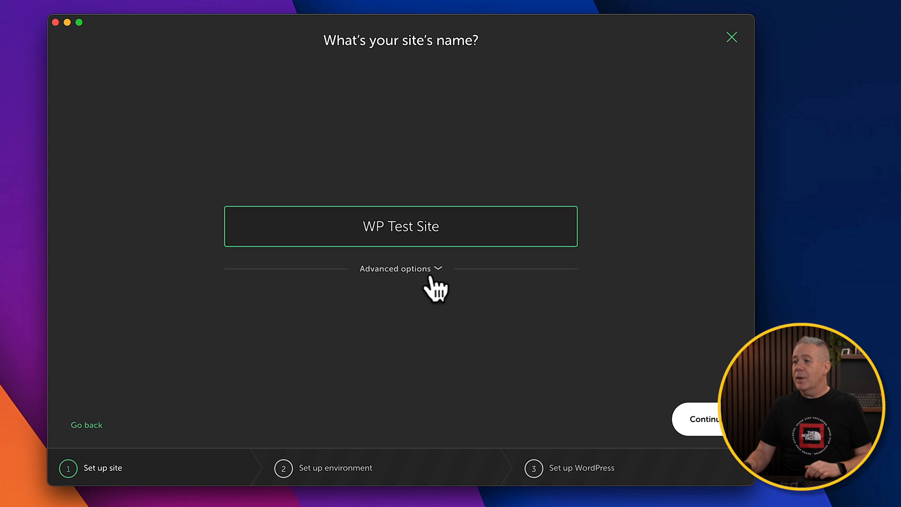
left_click(400, 269)
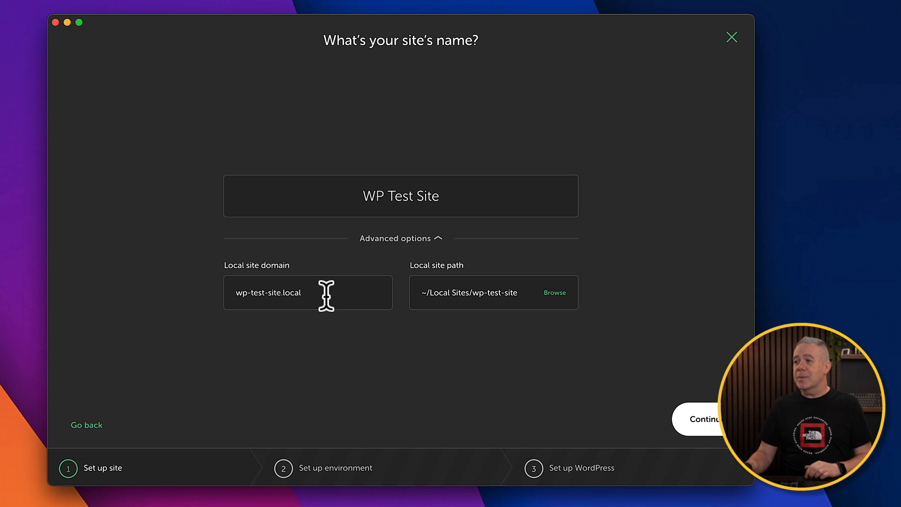
mouse_move(325, 295)
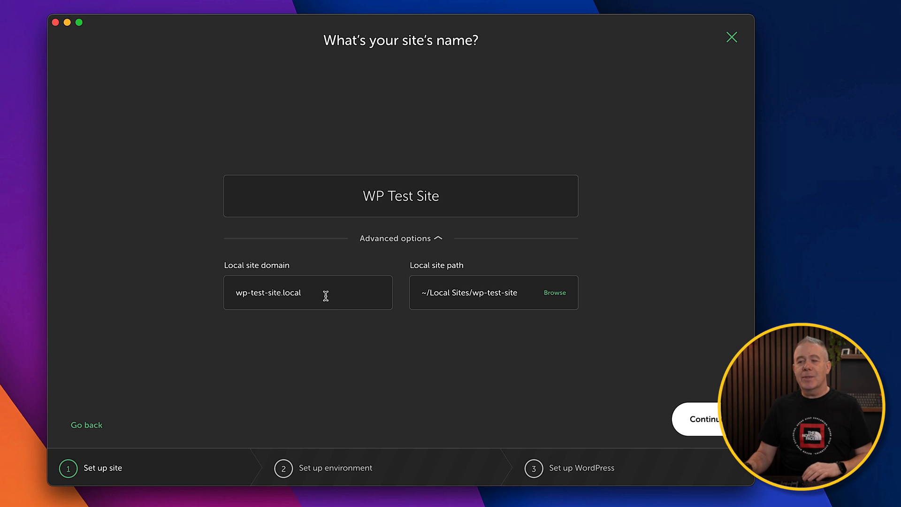
mouse_move(671, 428)
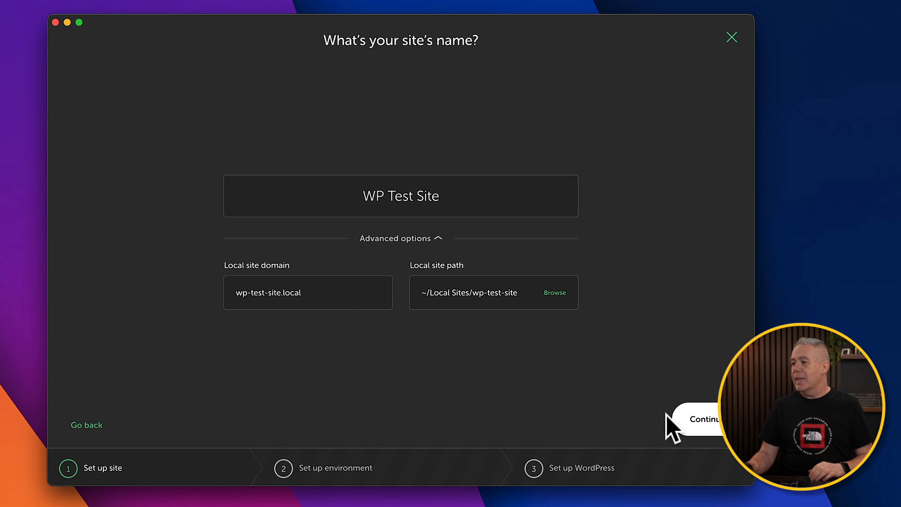
left_click(699, 419)
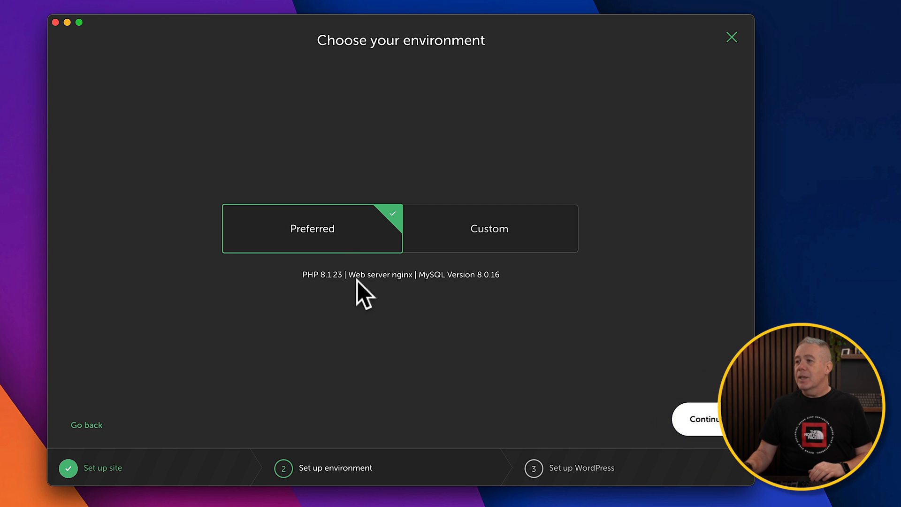
mouse_move(338, 253)
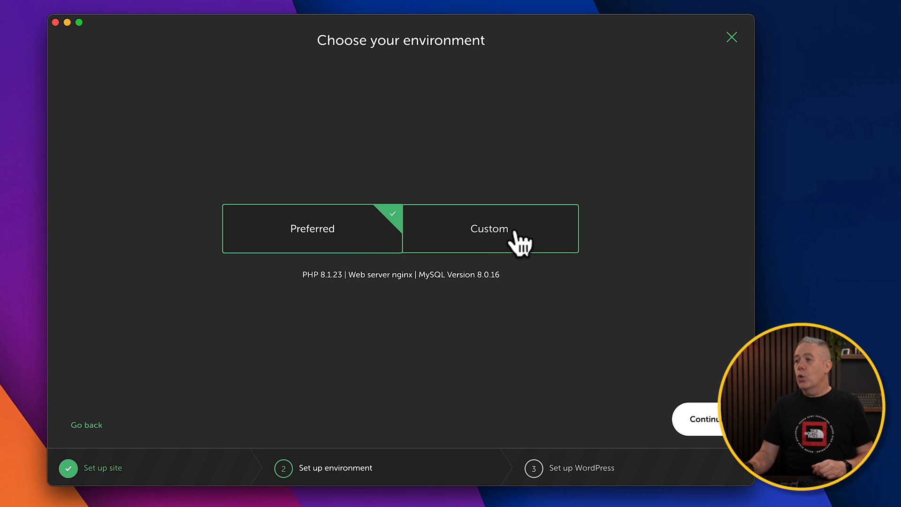
mouse_move(612, 402)
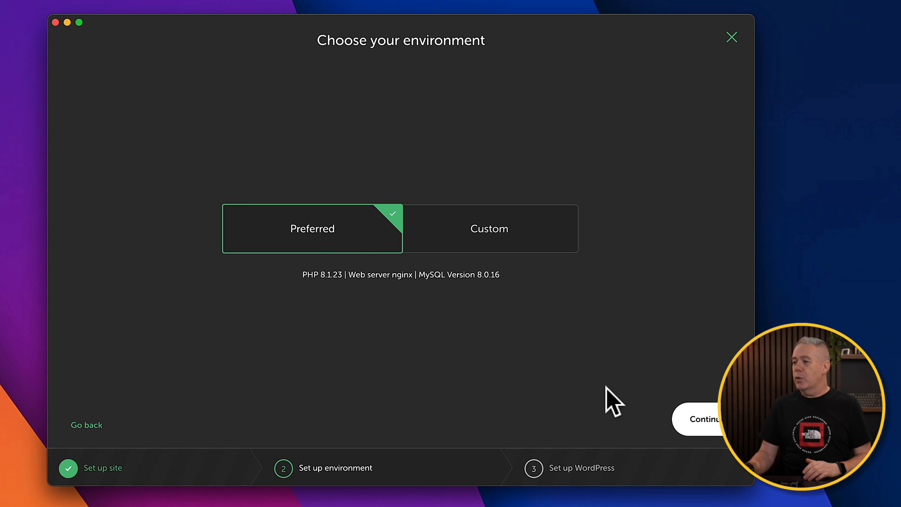
- Accept the Preferred environment, keep Multisite off, and add the WP Test Site
left_click(699, 418)
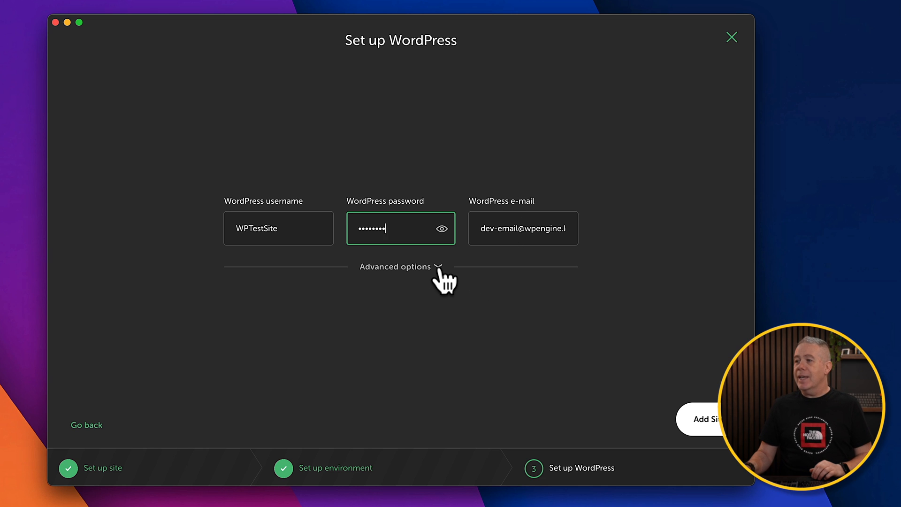
left_click(400, 266)
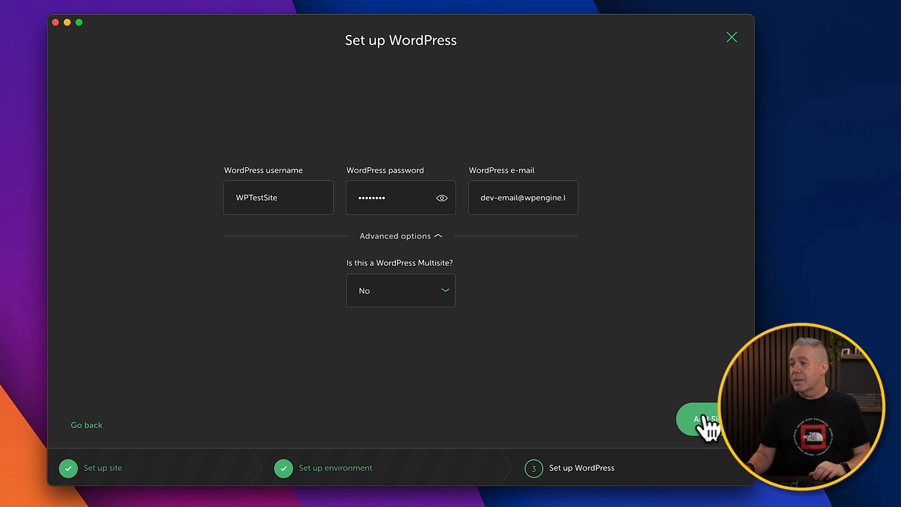
left_click(699, 418)
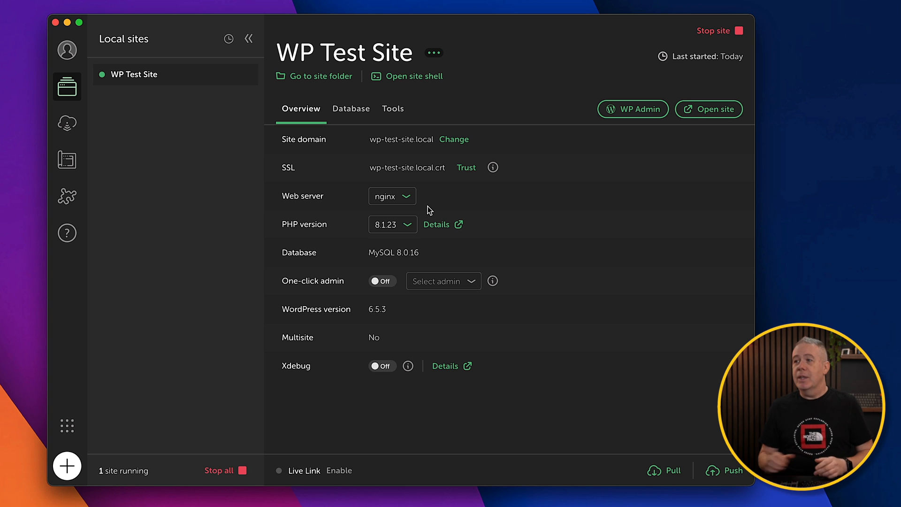
mouse_move(67, 50)
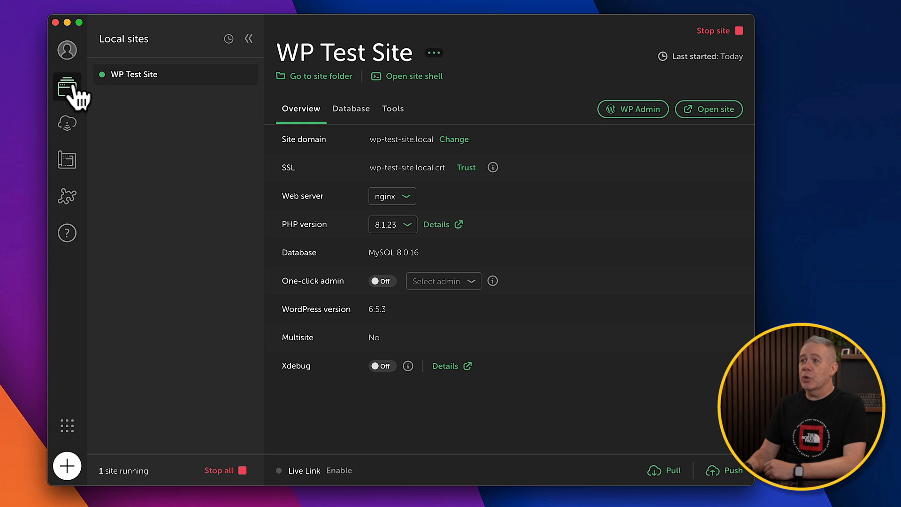
mouse_move(66, 87)
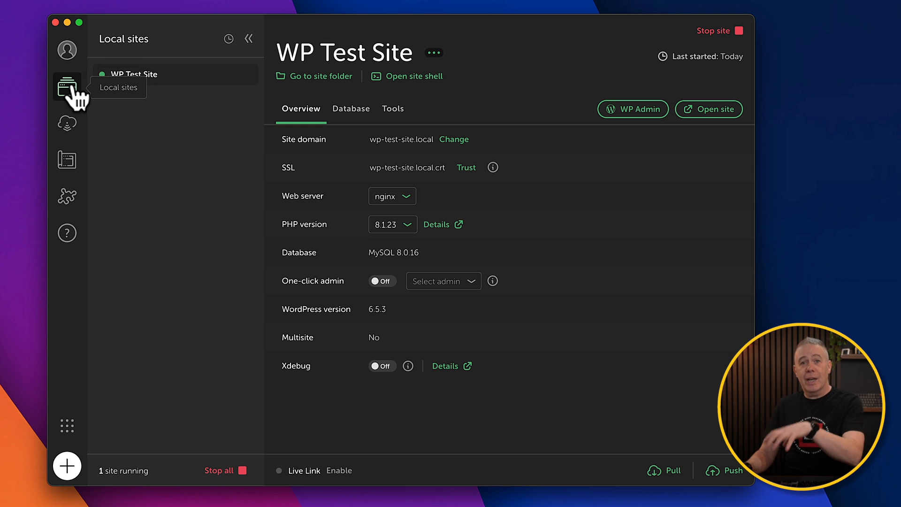
mouse_move(66, 123)
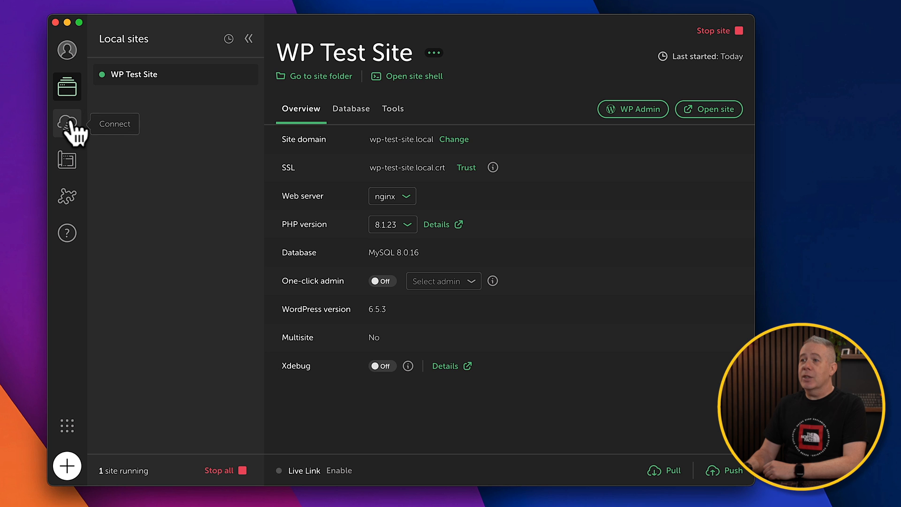
- Show the Connect page for linking to WP Engine or Flywheel hosting
left_click(66, 122)
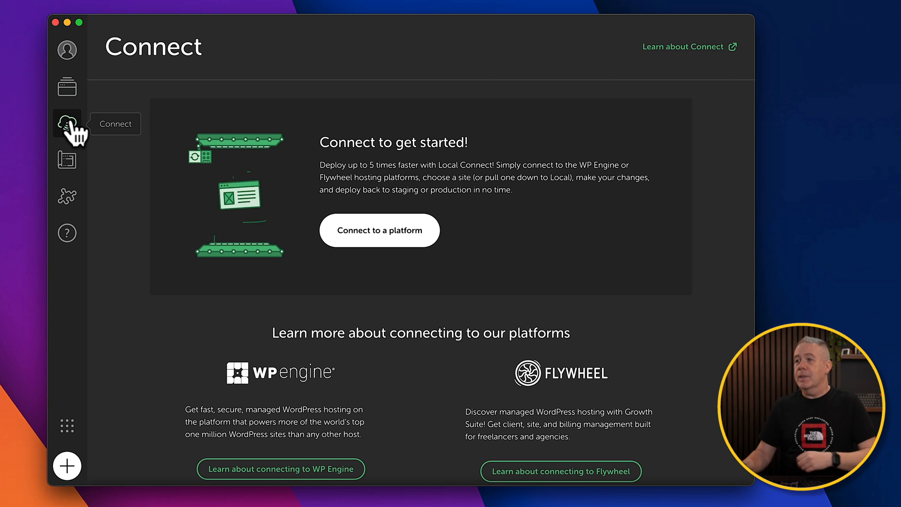
- Show the Blueprints page, which lists no saved blueprints yet
left_click(67, 160)
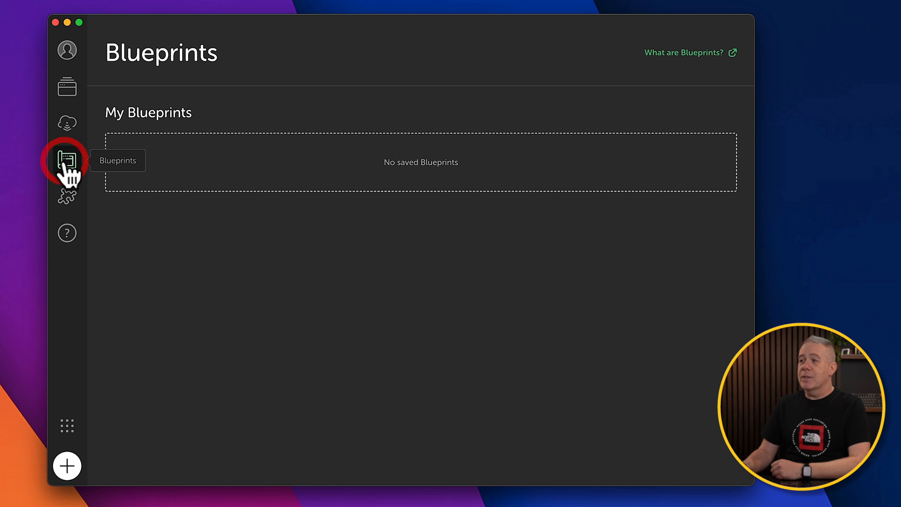
mouse_move(296, 175)
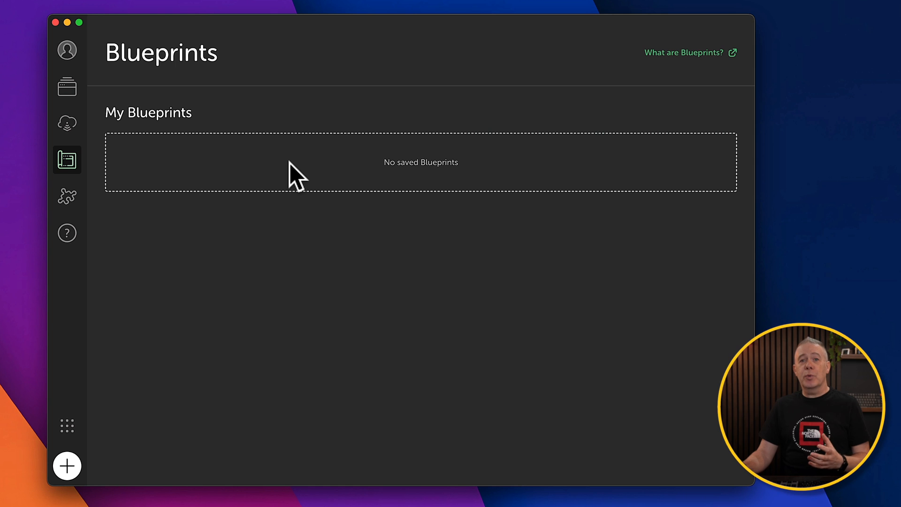
mouse_move(290, 167)
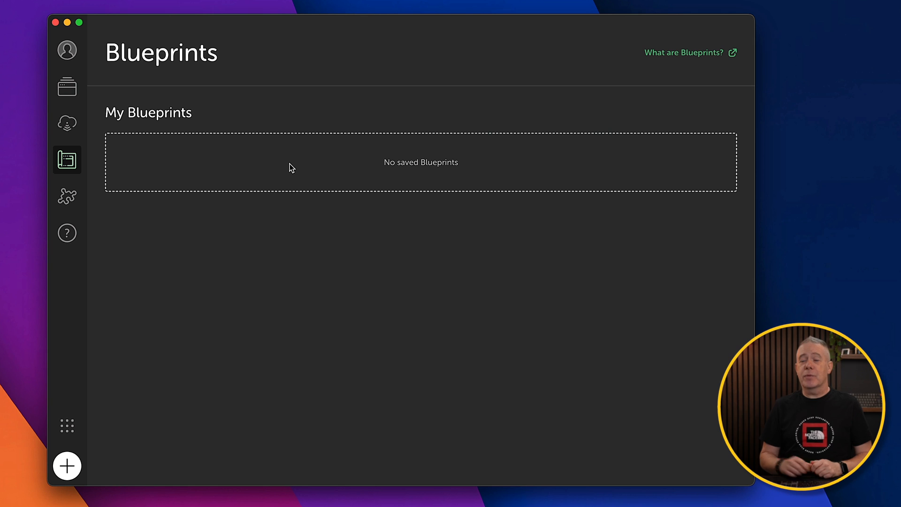
- Show the Add-ons library with Image Optimizer, TablePlus and Cloud Backups
left_click(66, 195)
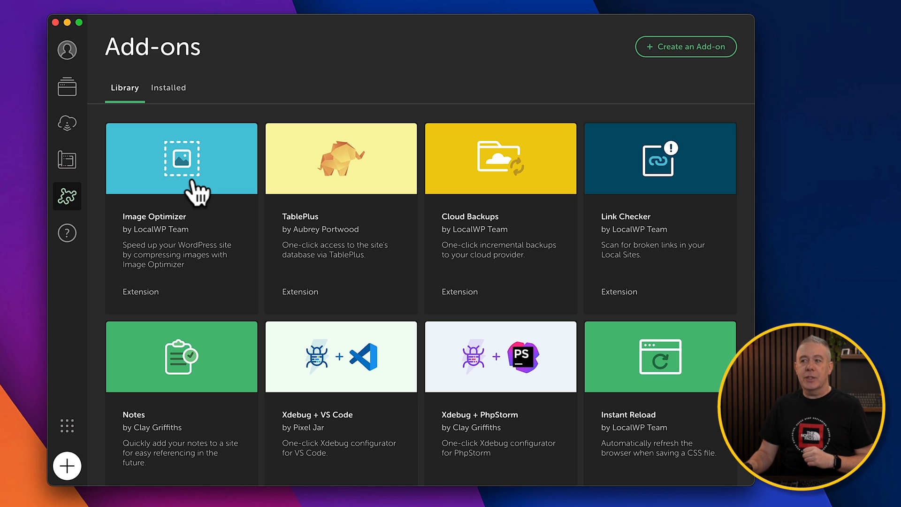
mouse_move(198, 184)
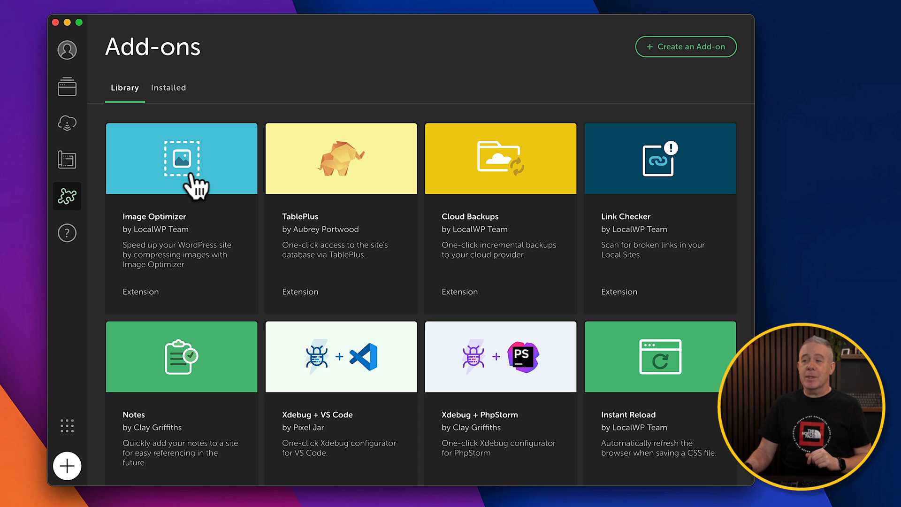
mouse_move(509, 167)
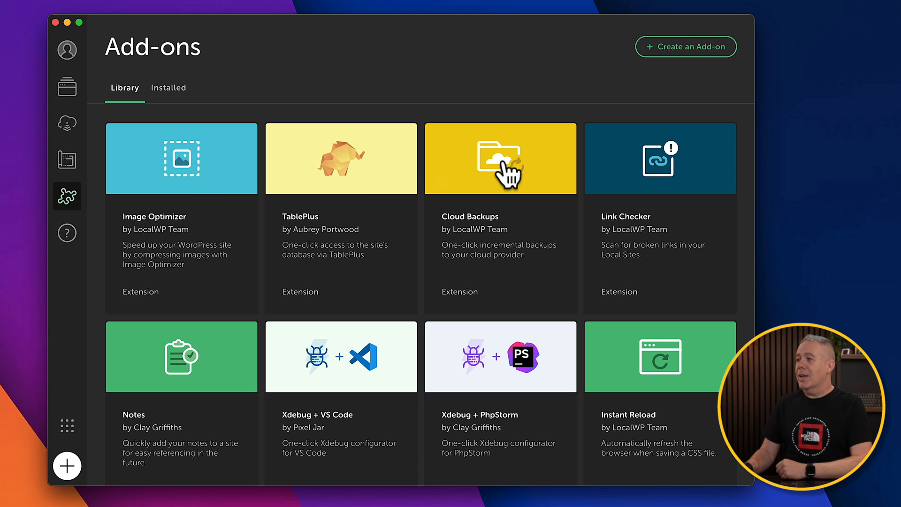
mouse_move(218, 374)
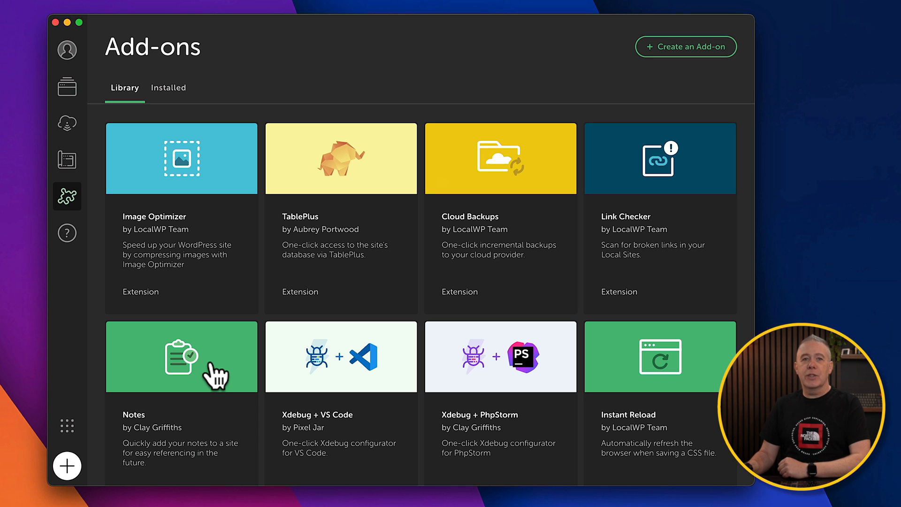
mouse_move(66, 233)
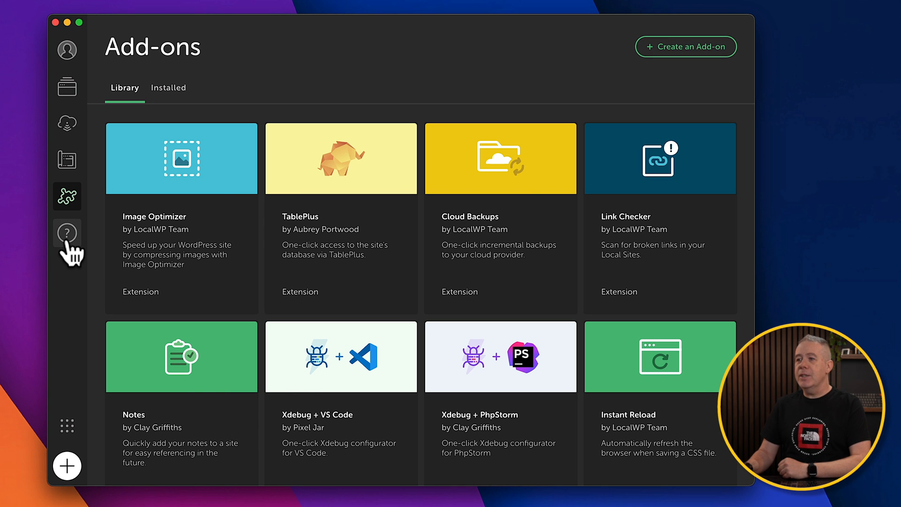
- Show the Get help page, briefly viewing the More from WP Engine products panel
left_click(67, 233)
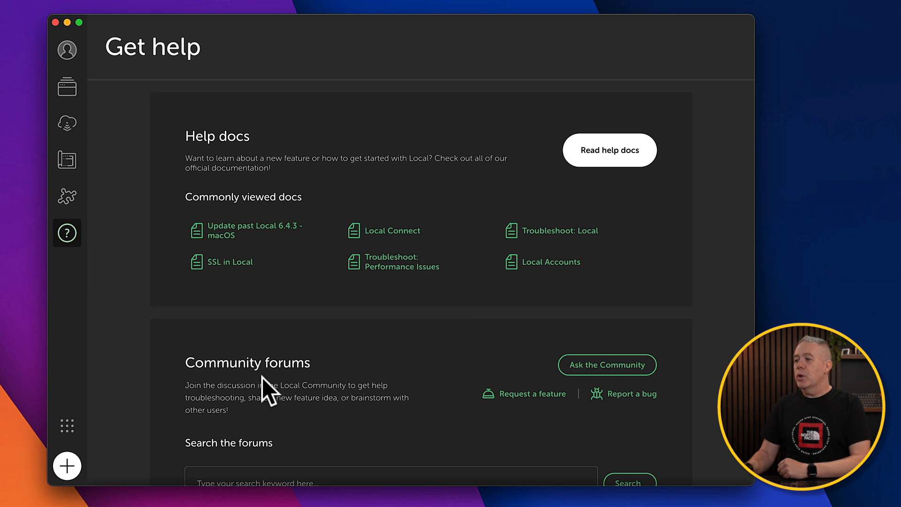
mouse_move(487, 353)
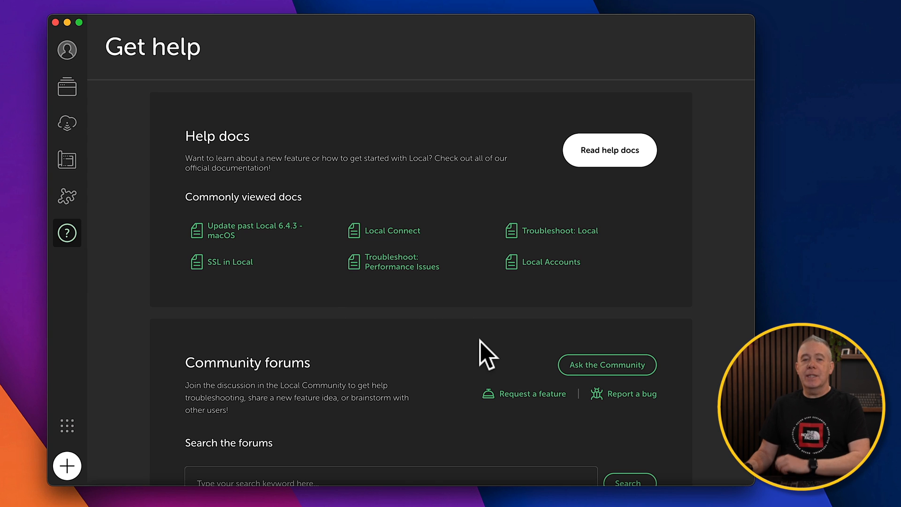
mouse_move(67, 426)
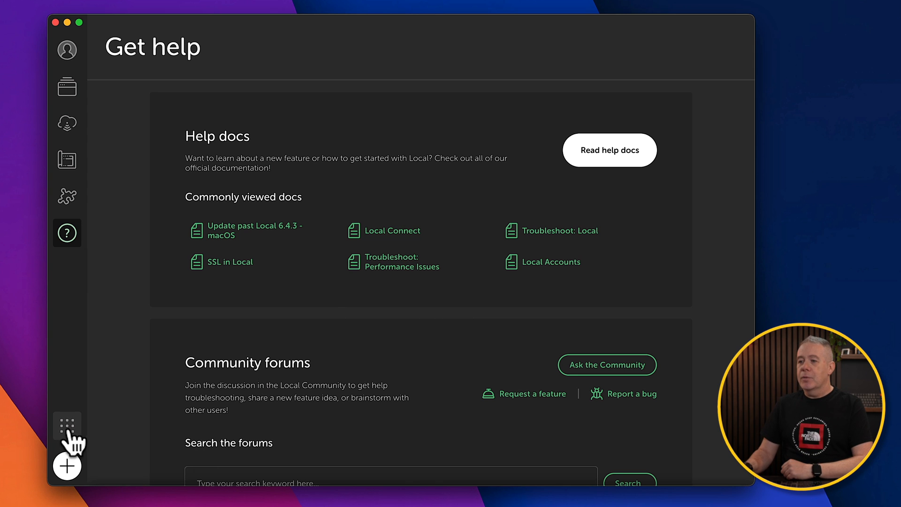
mouse_move(67, 425)
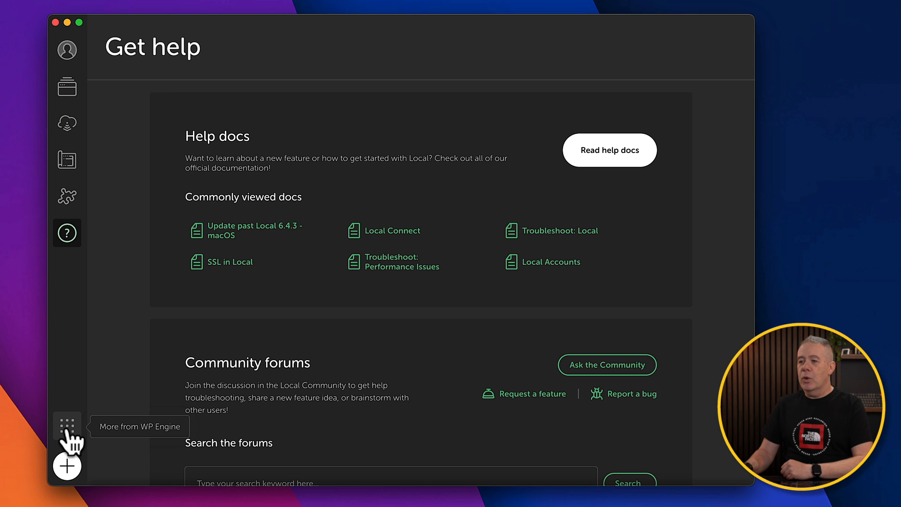
left_click(67, 425)
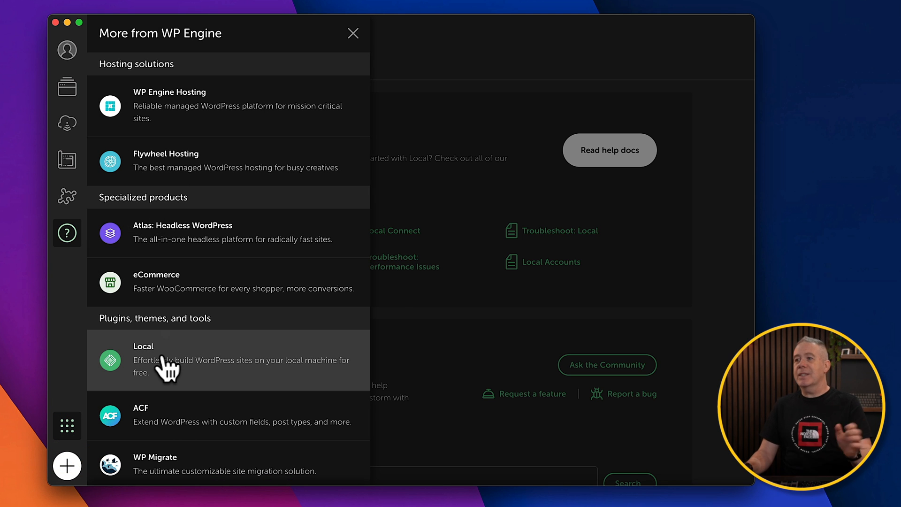
mouse_move(455, 287)
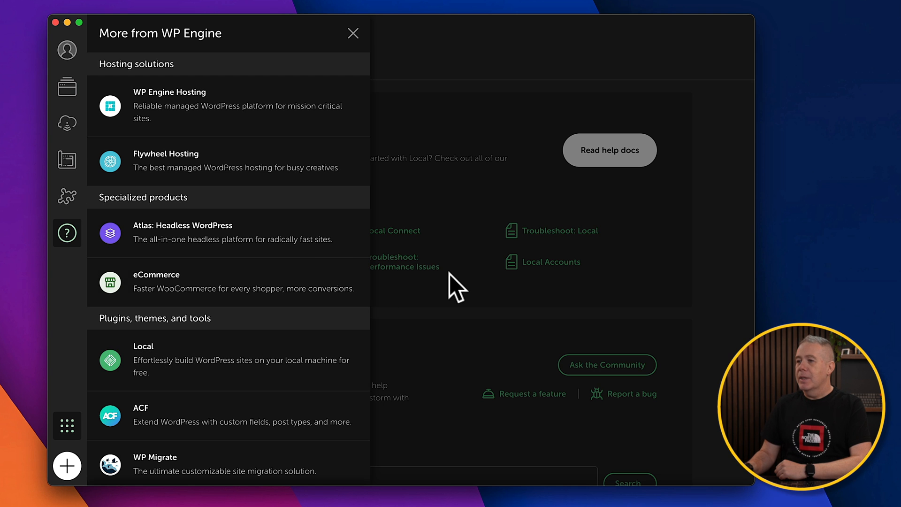
left_click(353, 33)
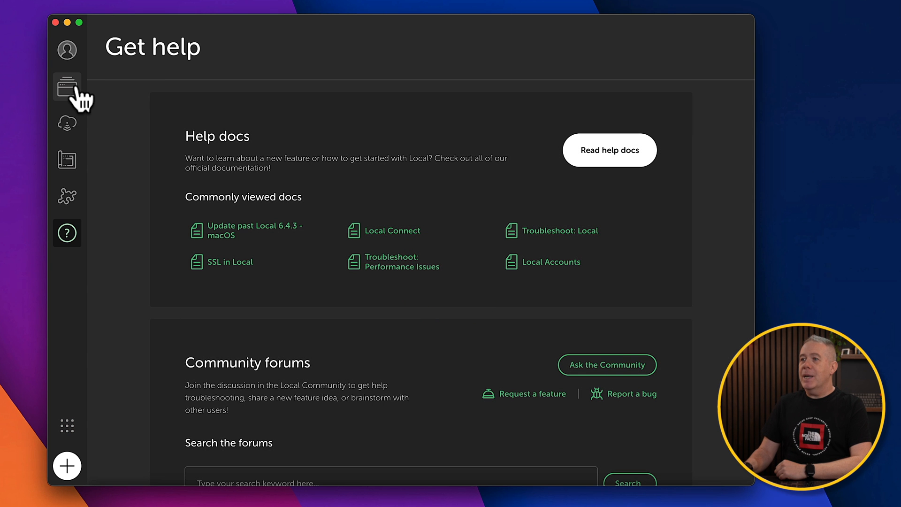
left_click(66, 86)
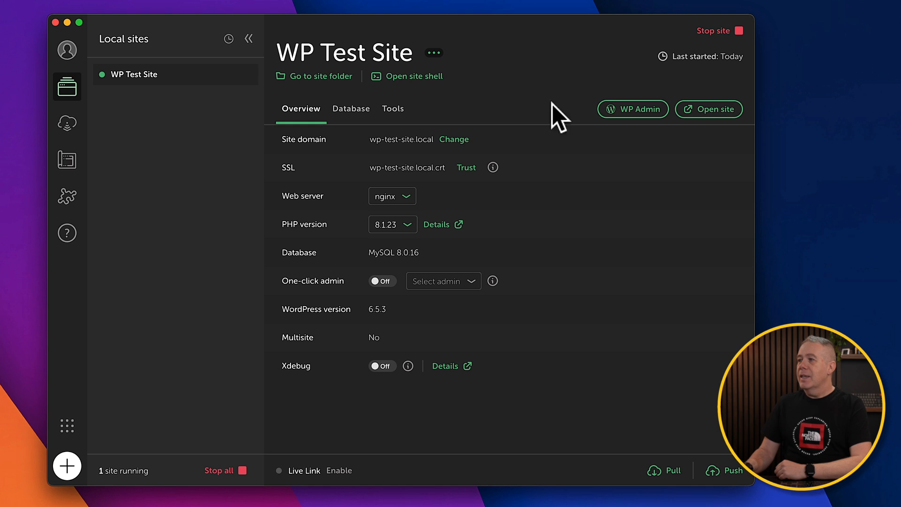
mouse_move(442, 339)
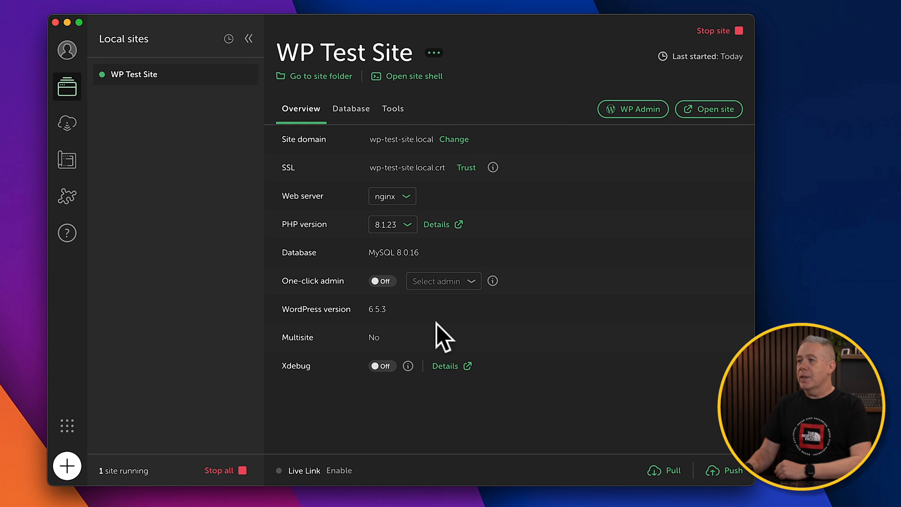
mouse_move(342, 193)
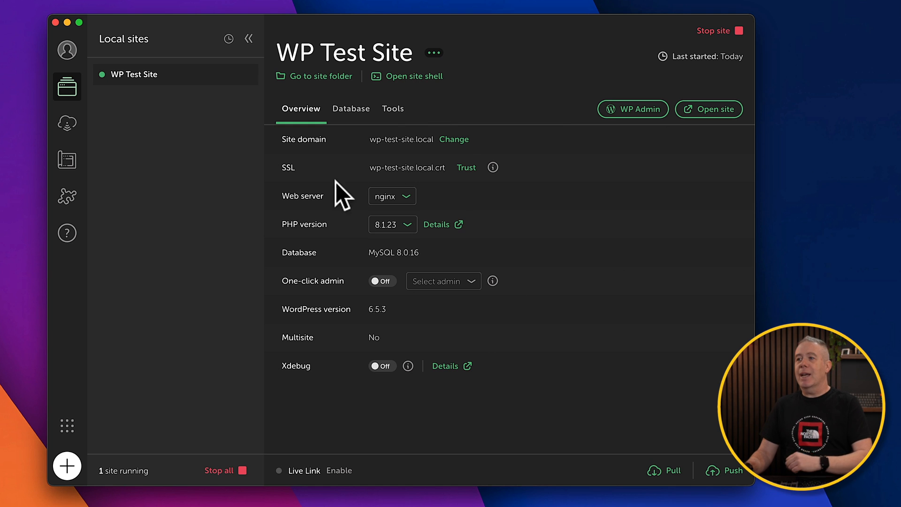
mouse_move(168, 90)
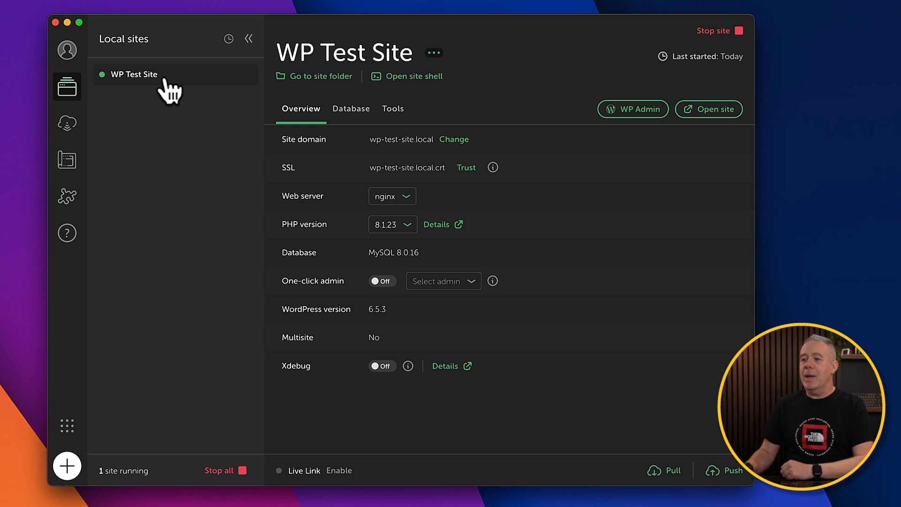
mouse_move(192, 175)
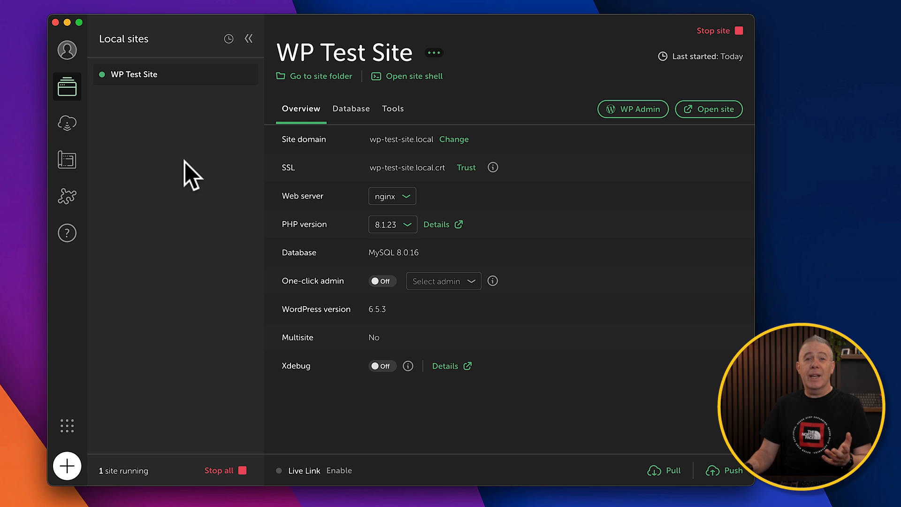
mouse_move(185, 167)
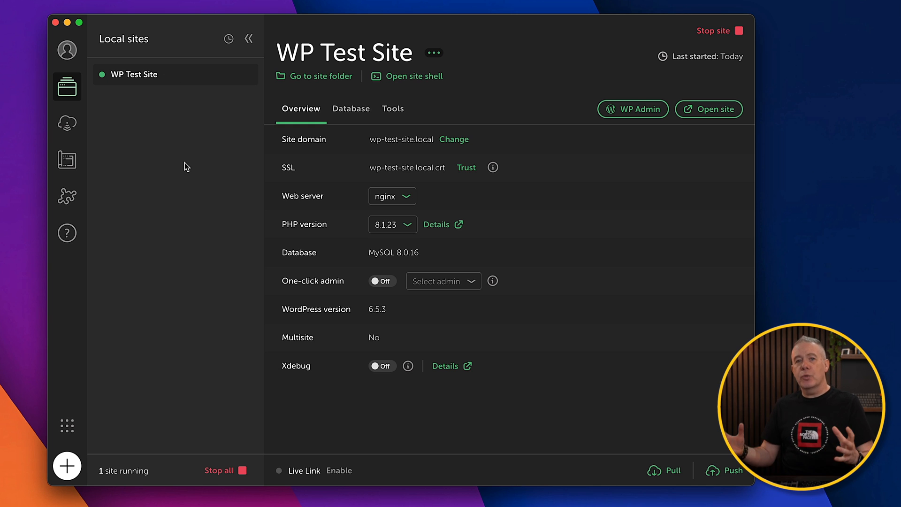
mouse_move(279, 192)
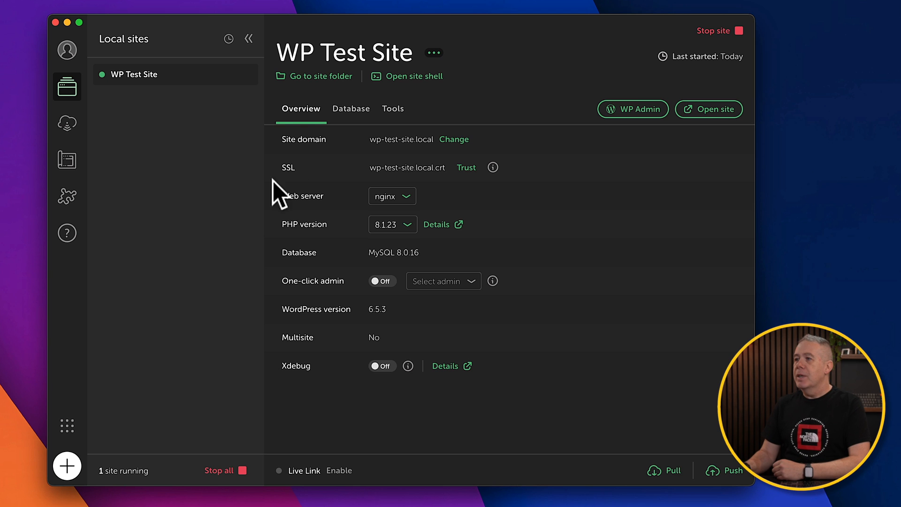
mouse_move(351, 121)
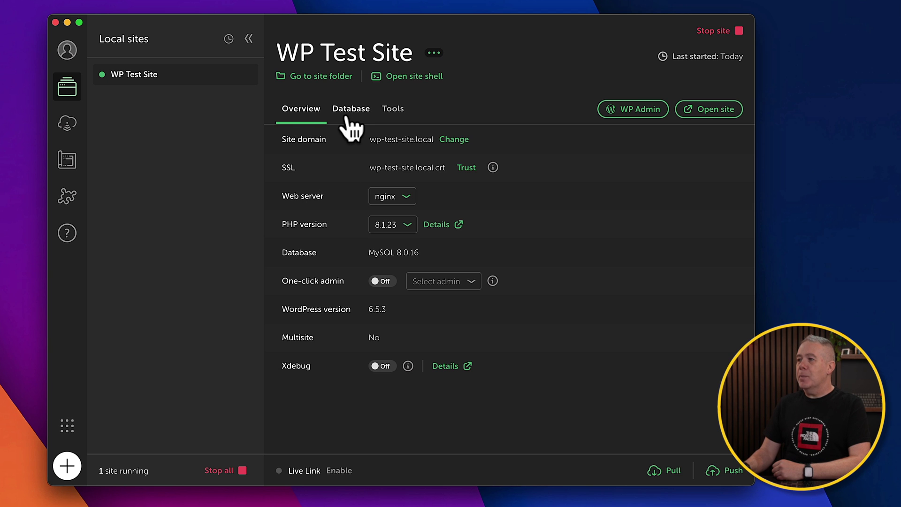
mouse_move(332, 156)
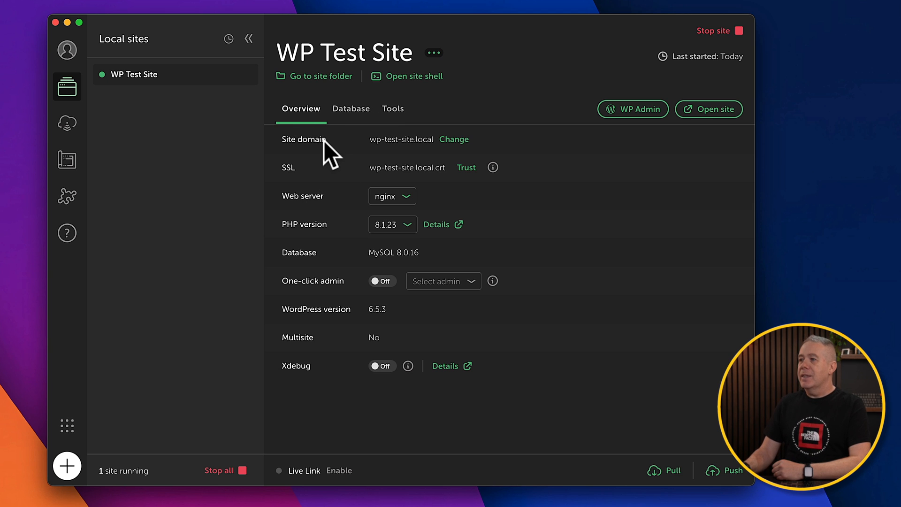
mouse_move(325, 181)
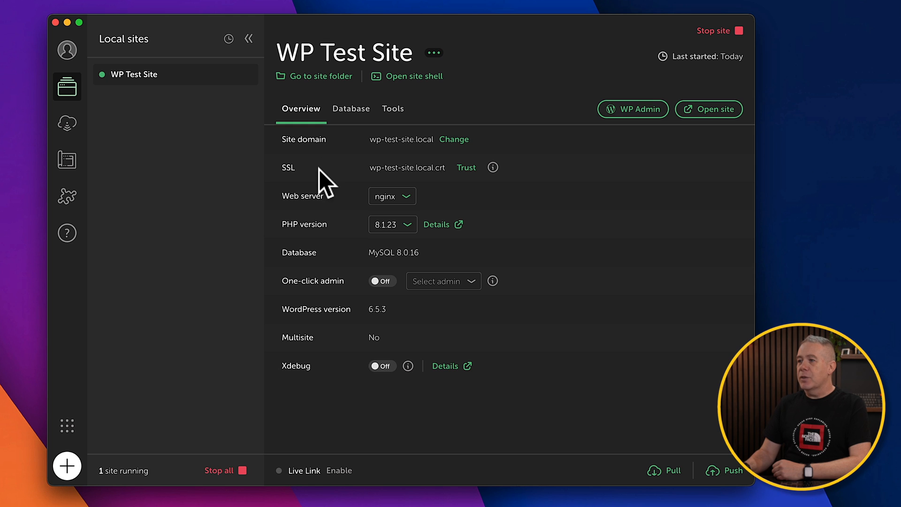
mouse_move(333, 239)
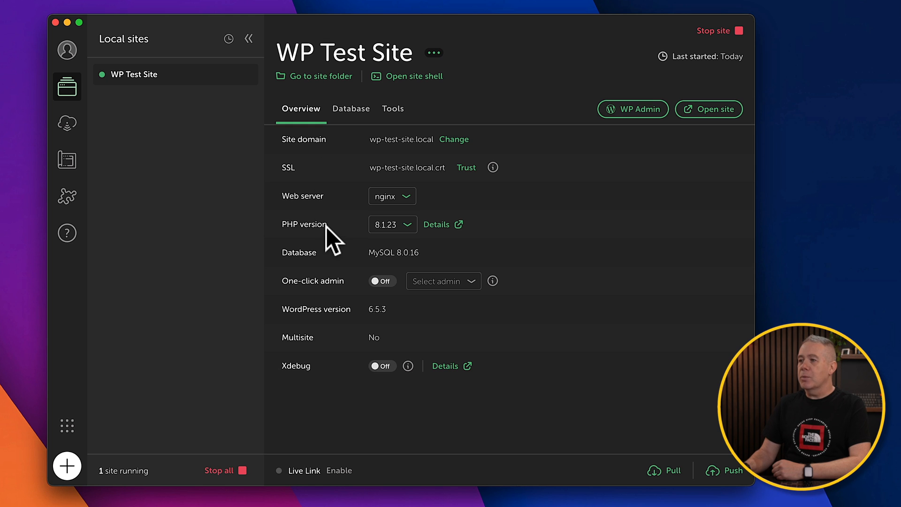
mouse_move(390, 313)
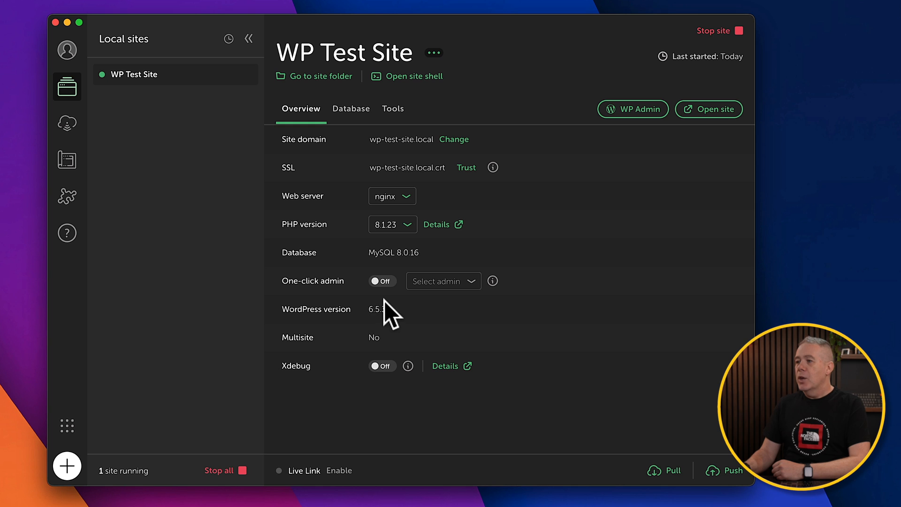
mouse_move(380, 281)
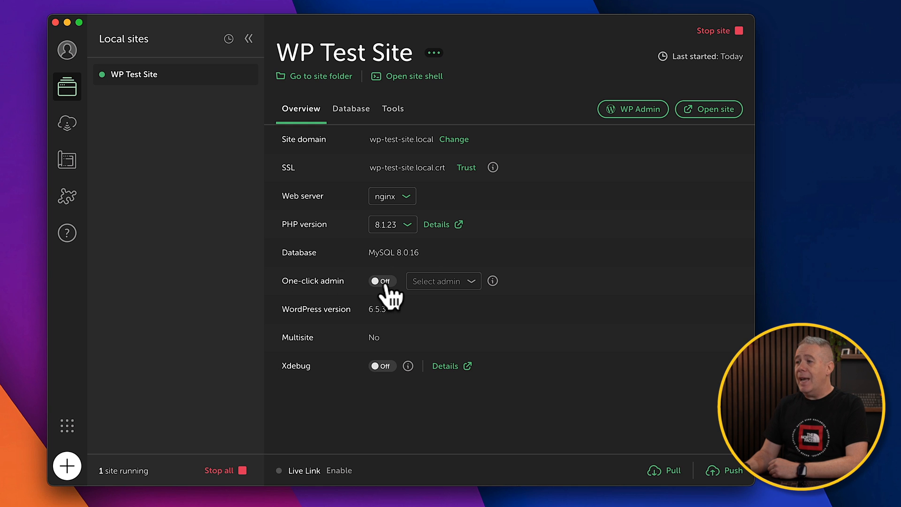
- Enable One-click admin for WP Test Site, signing in as WPTestSite
left_click(382, 281)
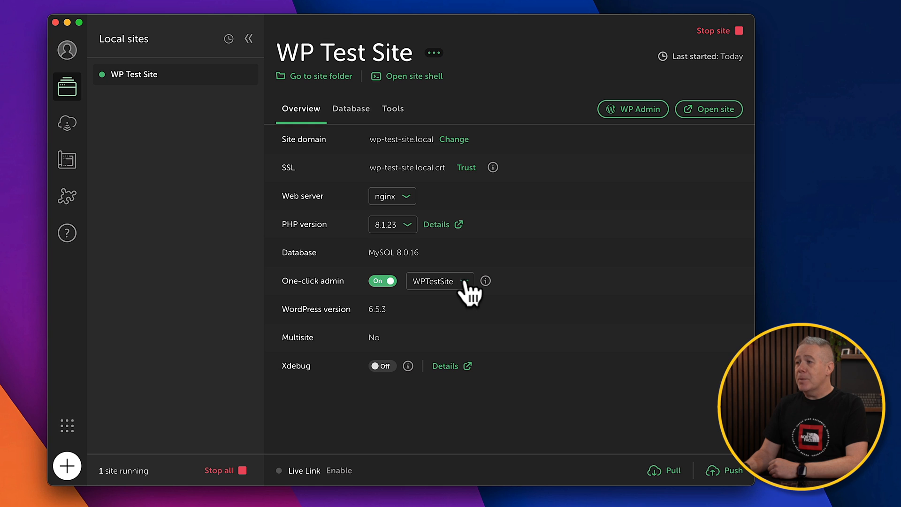
mouse_move(482, 288)
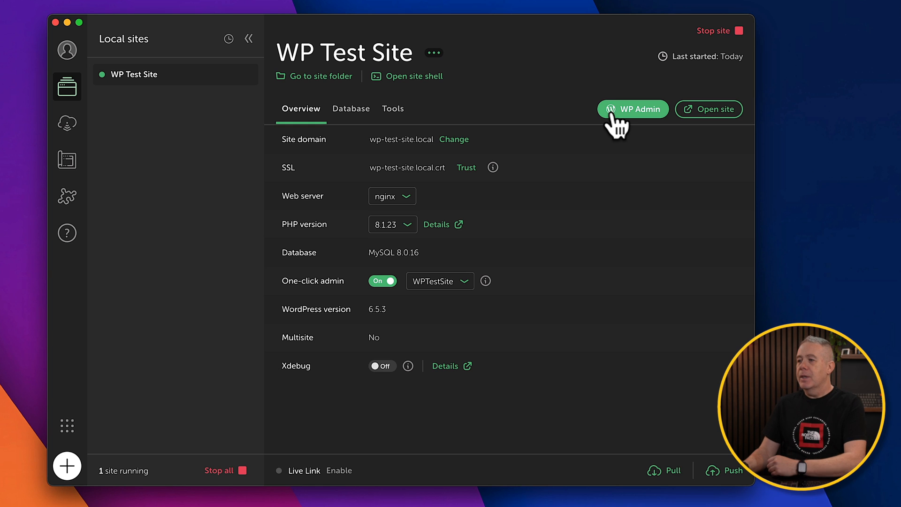
mouse_move(345, 350)
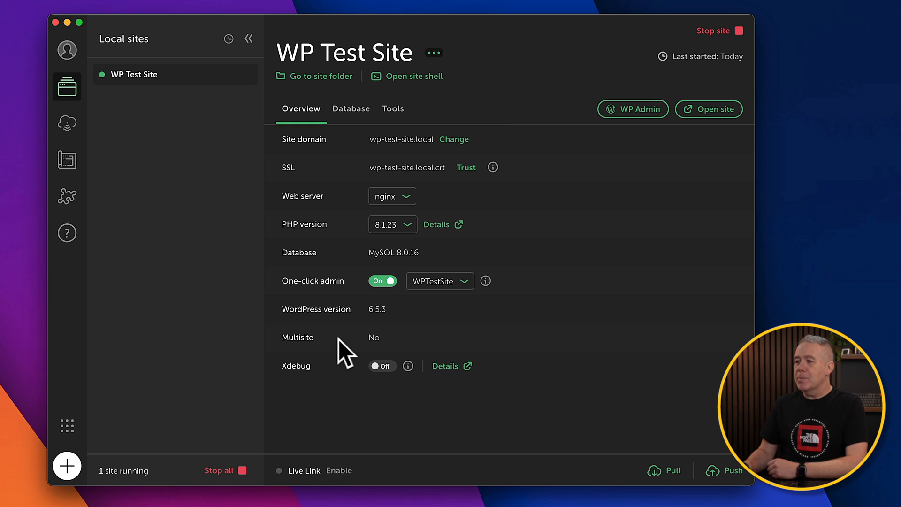
mouse_move(345, 384)
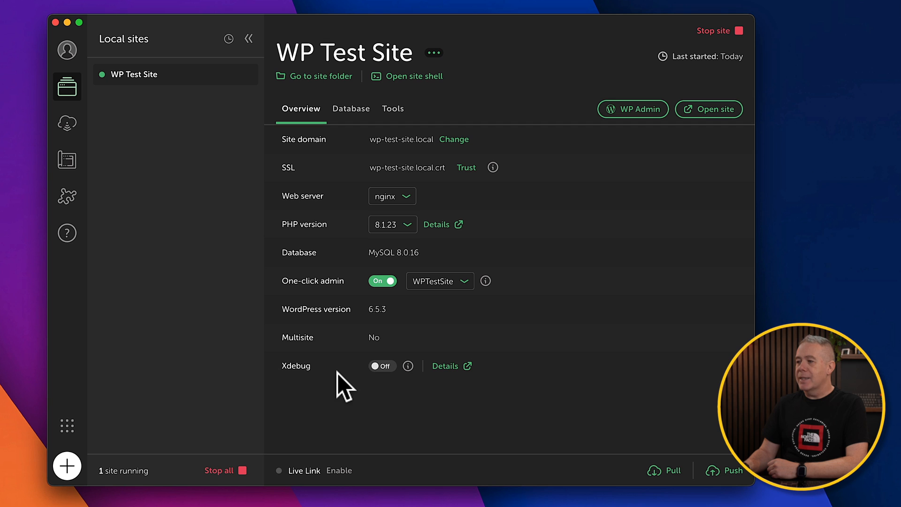
mouse_move(381, 366)
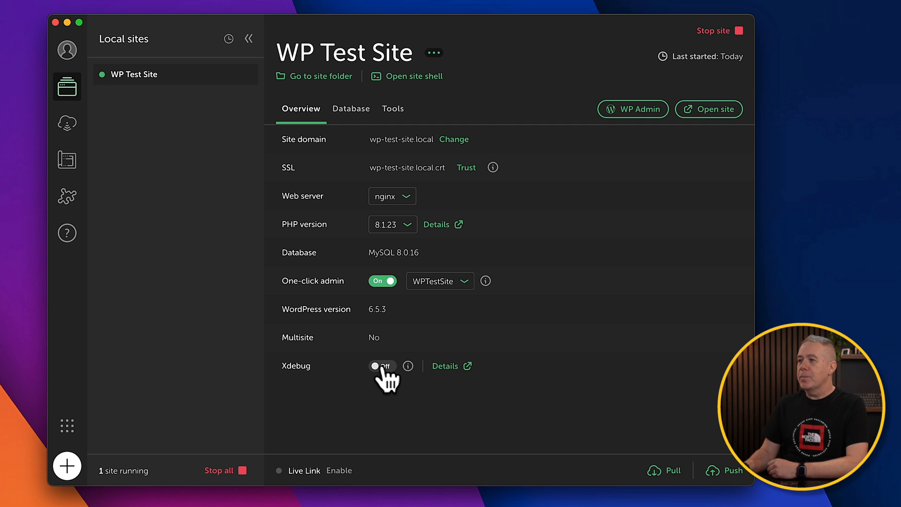
- Show the Database details: host localhost, database name local, user and password
left_click(351, 109)
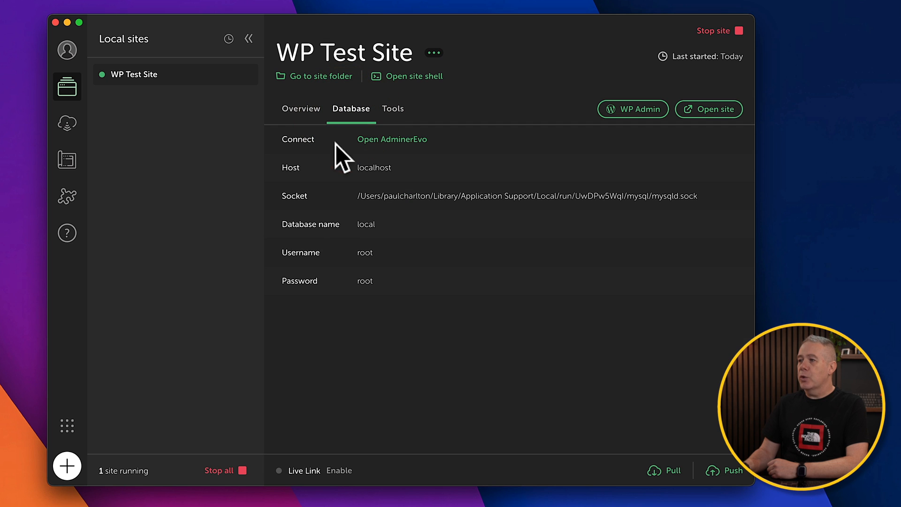
mouse_move(382, 155)
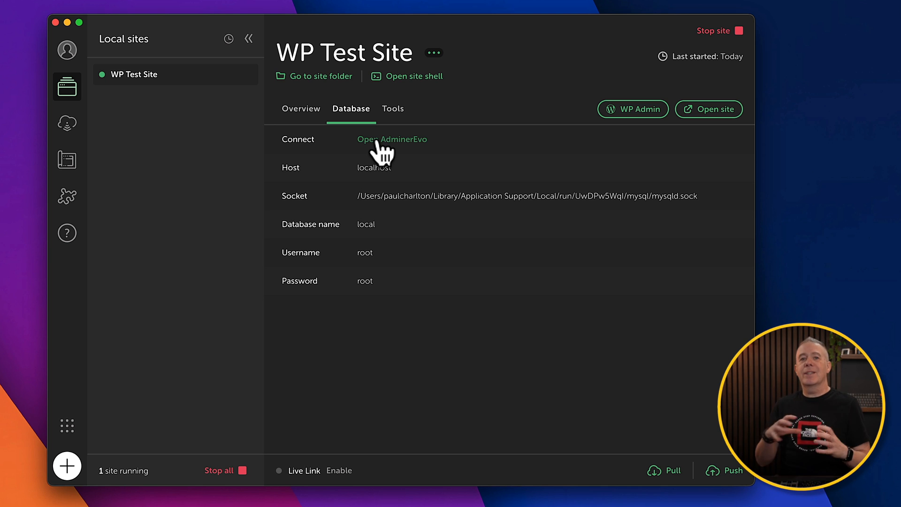
mouse_move(405, 118)
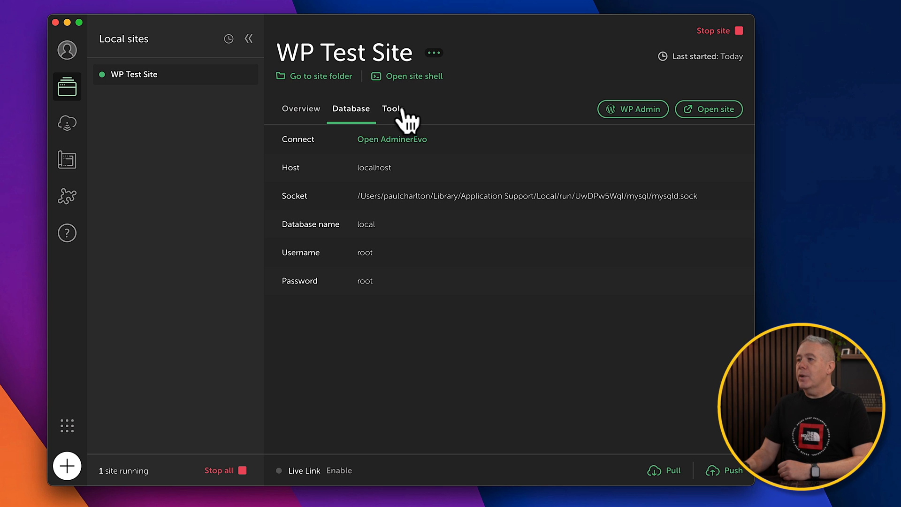
- Show WP Test Site's Tools section with Live Links, visit the site folder, and bring Local back in front
left_click(392, 108)
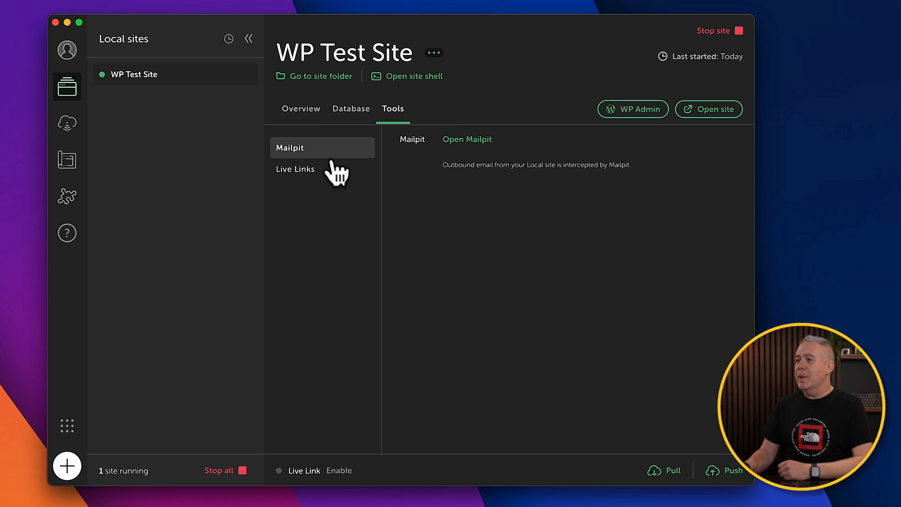
mouse_move(486, 190)
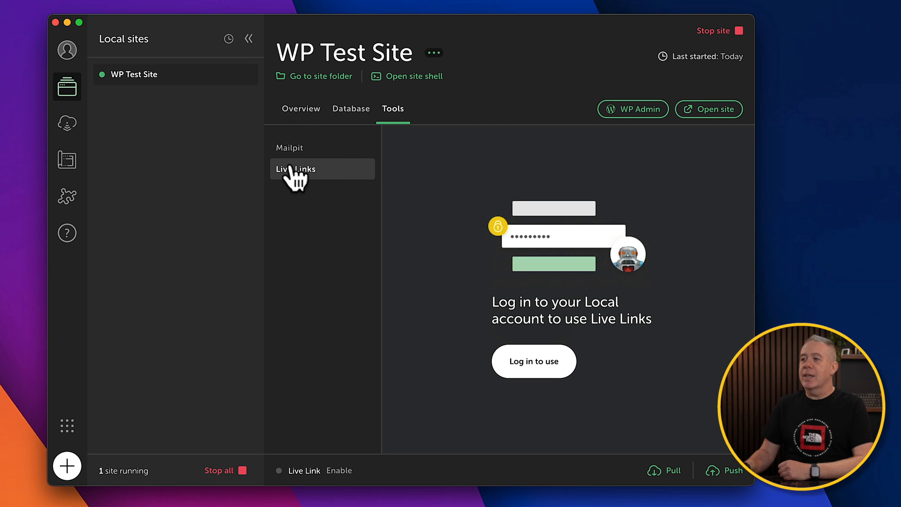
mouse_move(295, 171)
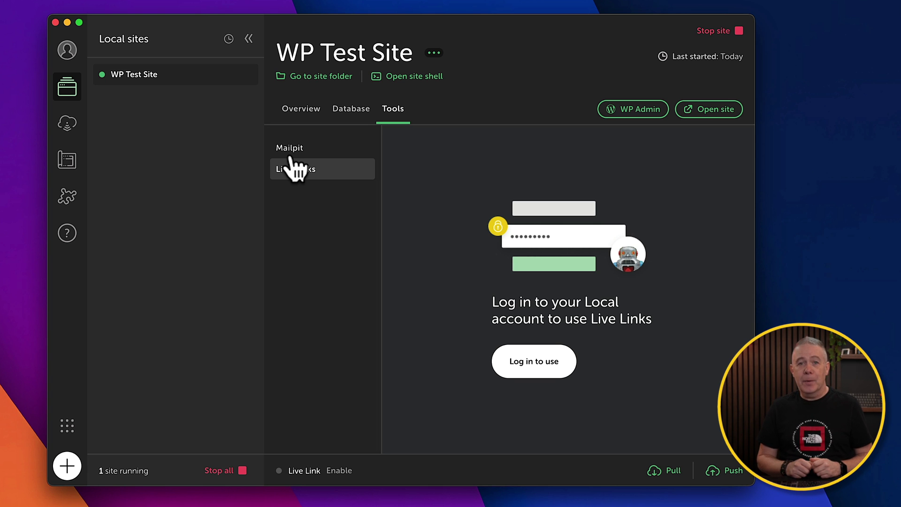
mouse_move(365, 100)
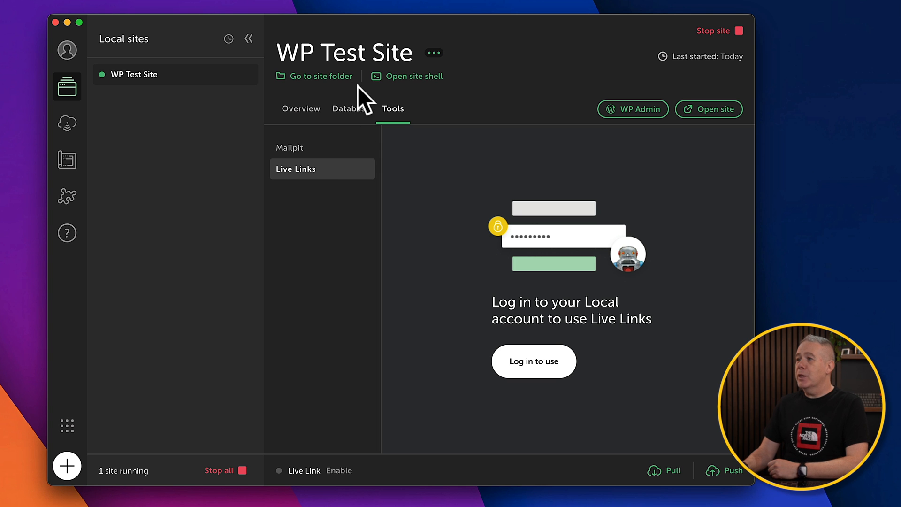
mouse_move(330, 92)
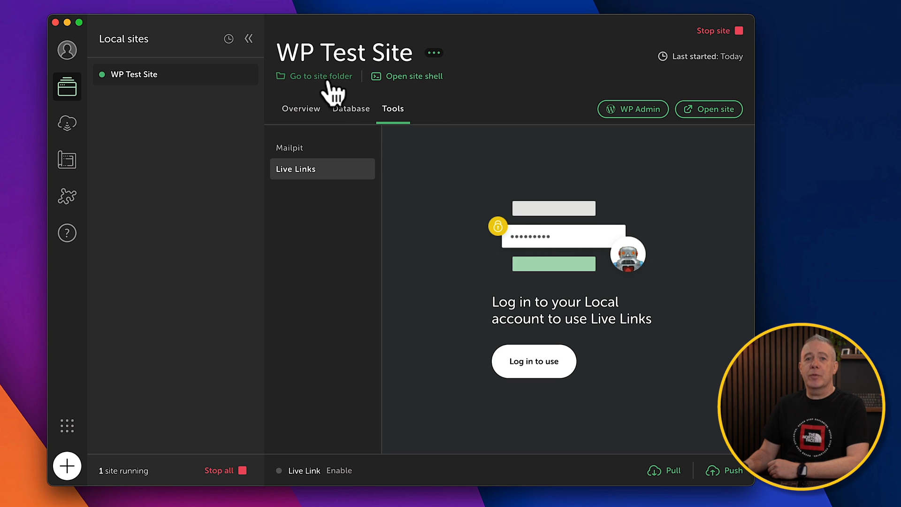
left_click(320, 76)
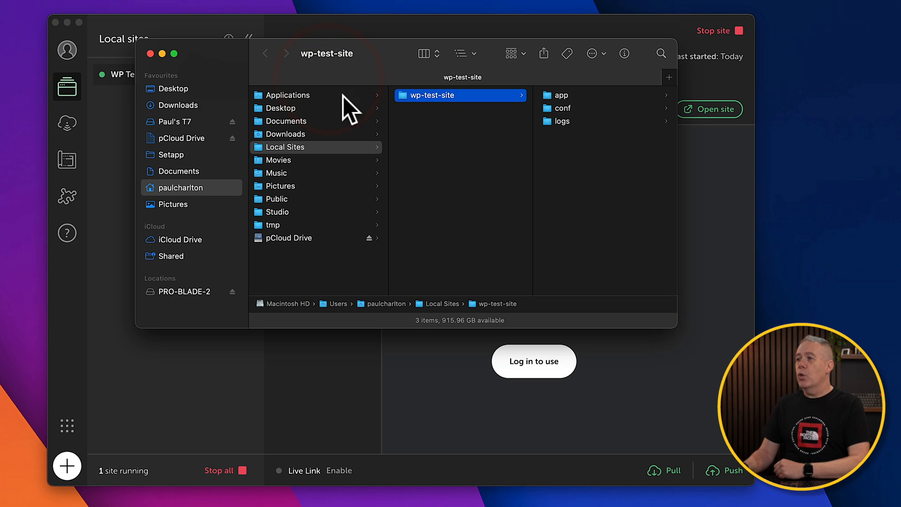
mouse_move(459, 112)
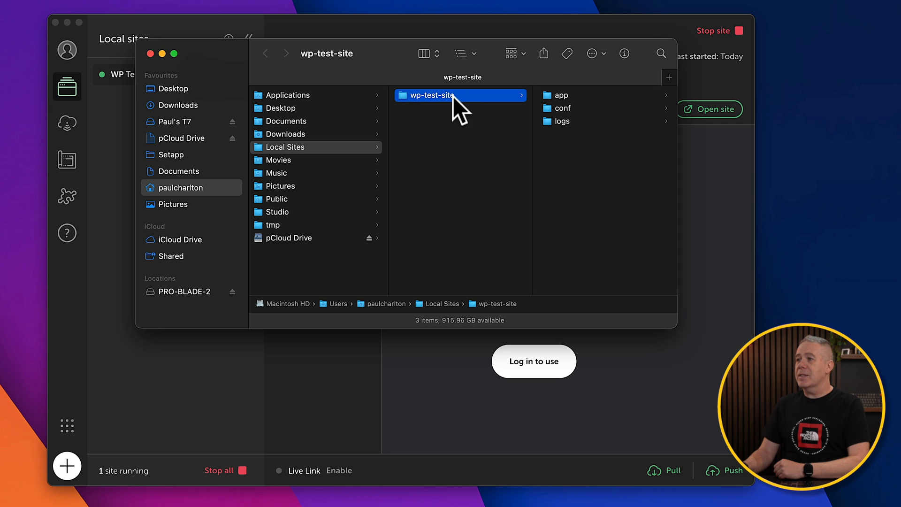
left_click(150, 53)
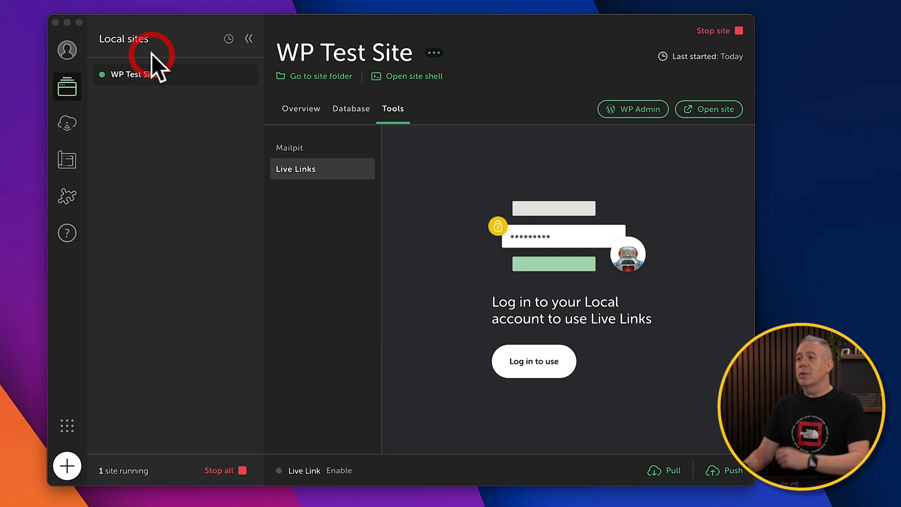
mouse_move(152, 64)
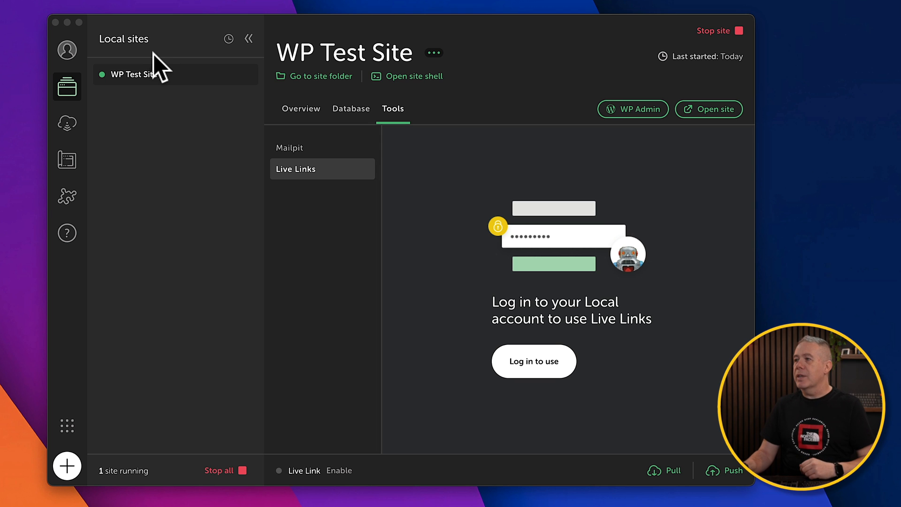
mouse_move(448, 97)
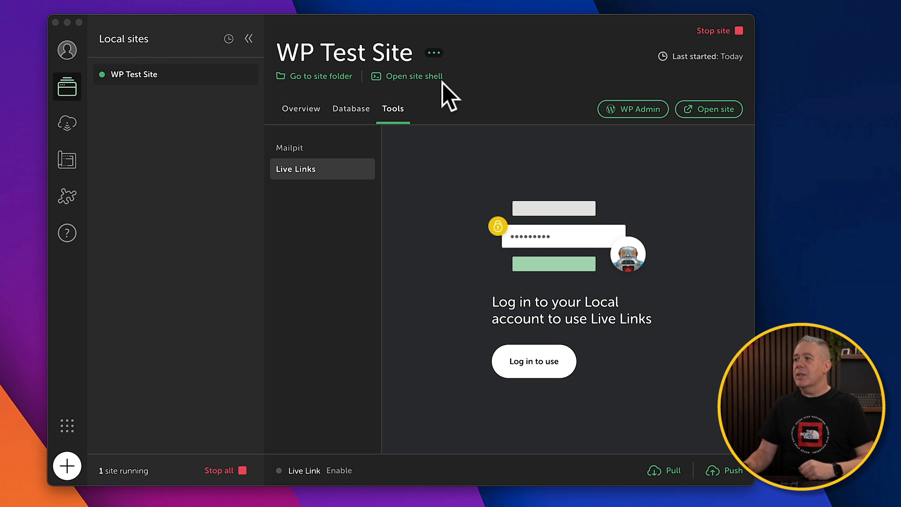
mouse_move(476, 97)
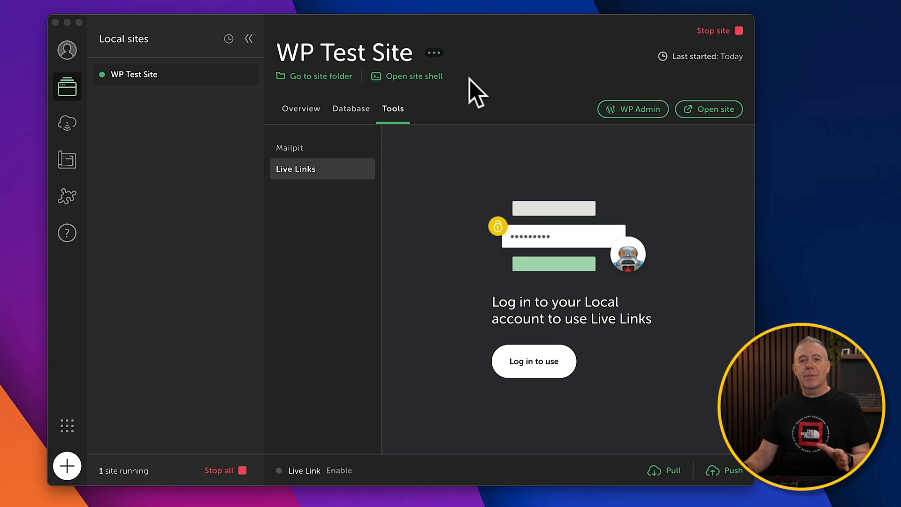
mouse_move(643, 121)
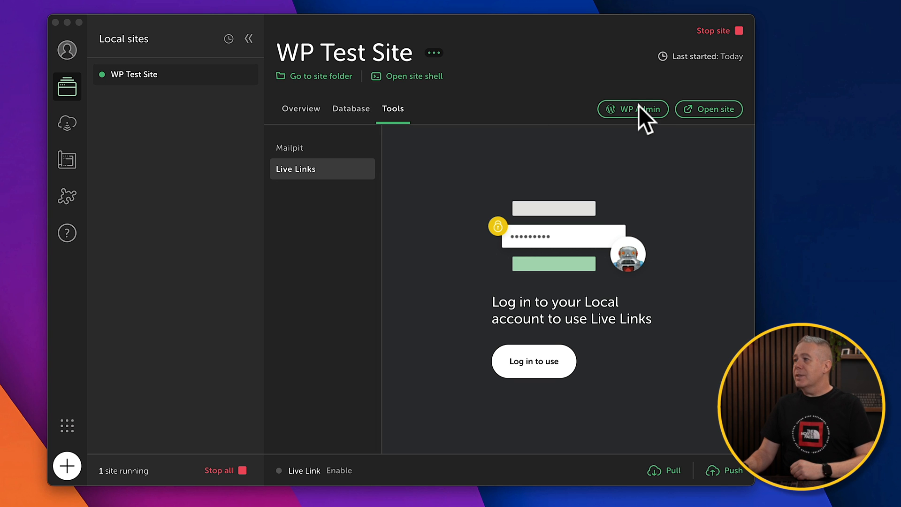
mouse_move(640, 132)
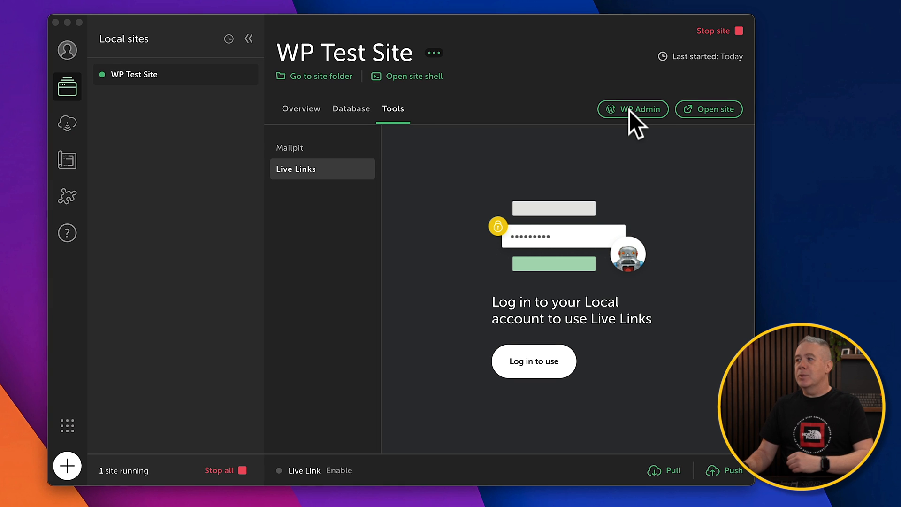
left_click(632, 109)
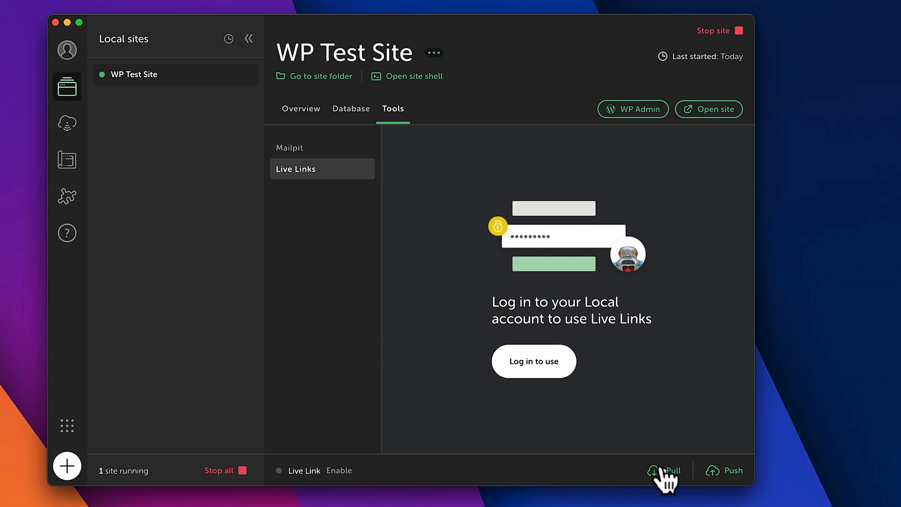
mouse_move(715, 486)
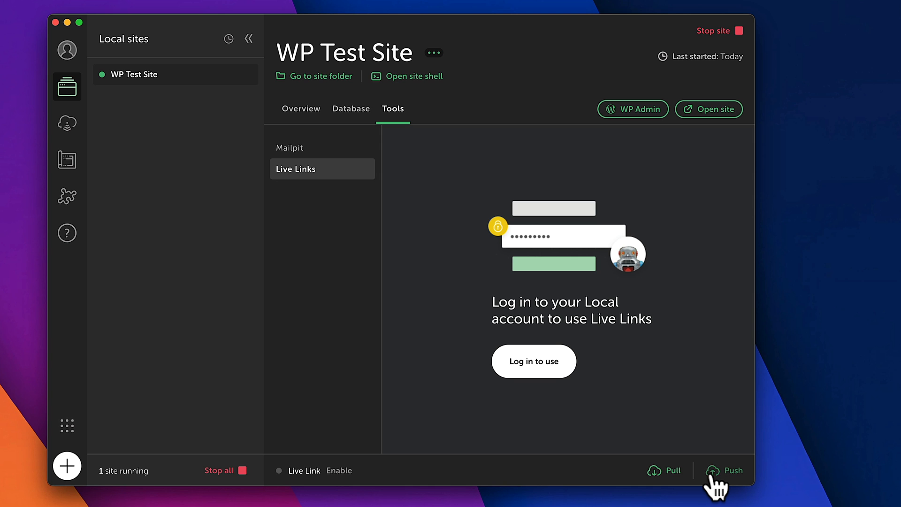
mouse_move(732, 470)
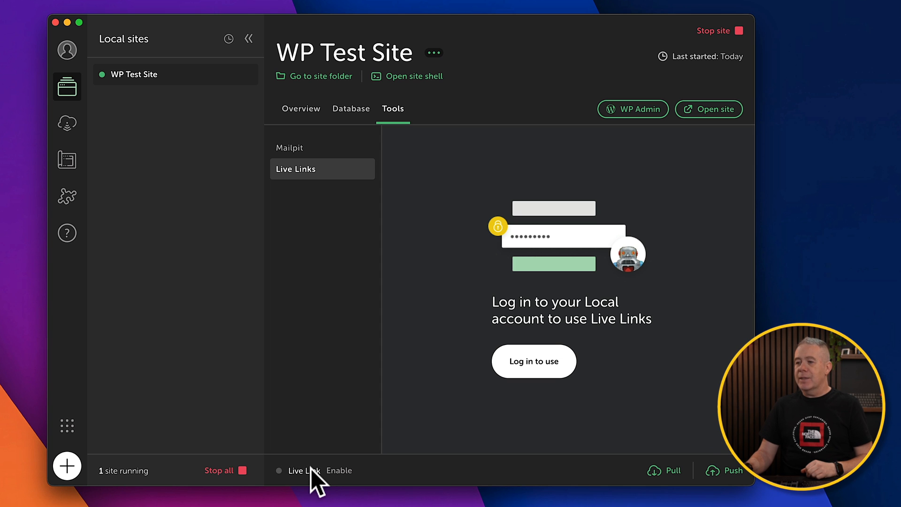
mouse_move(261, 482)
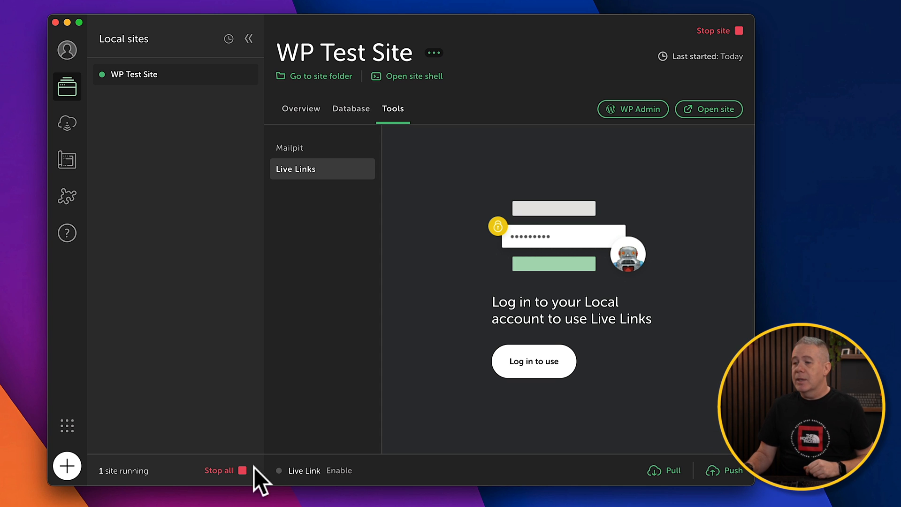
mouse_move(720, 41)
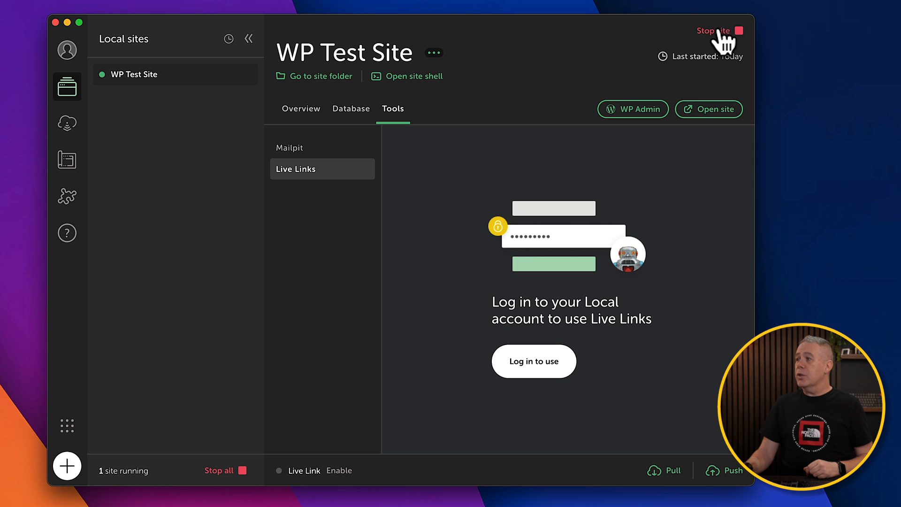
mouse_move(725, 43)
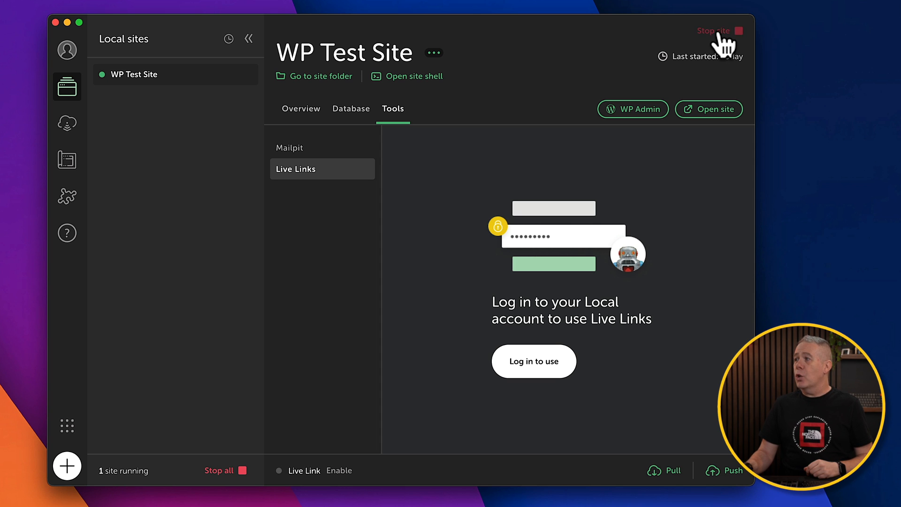
- Stop WP Test Site and start it again so it is running once more
left_click(713, 30)
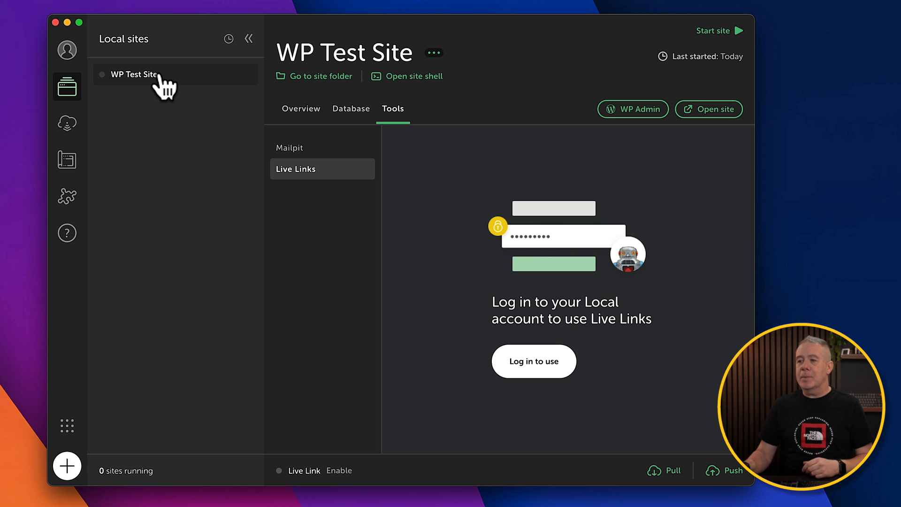
mouse_move(712, 51)
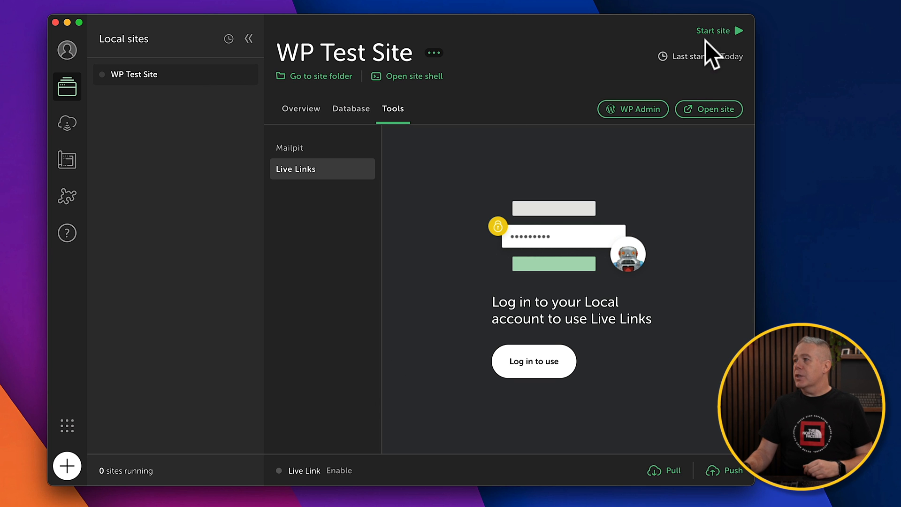
left_click(713, 30)
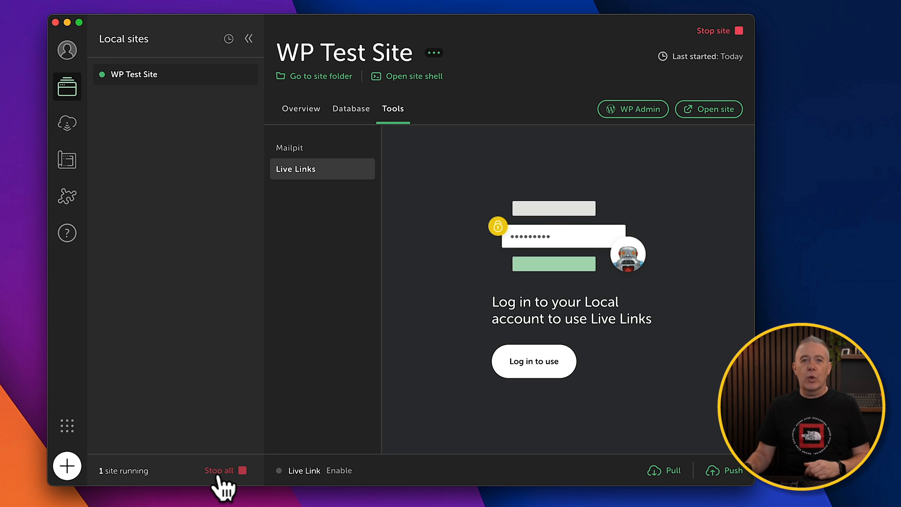
mouse_move(66, 466)
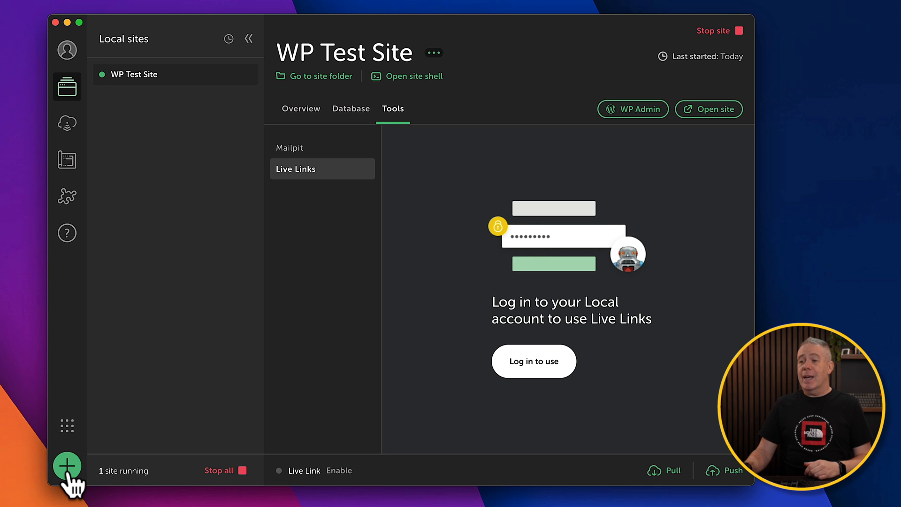
- Start adding a site in Local and choose the Create a new site option
left_click(66, 465)
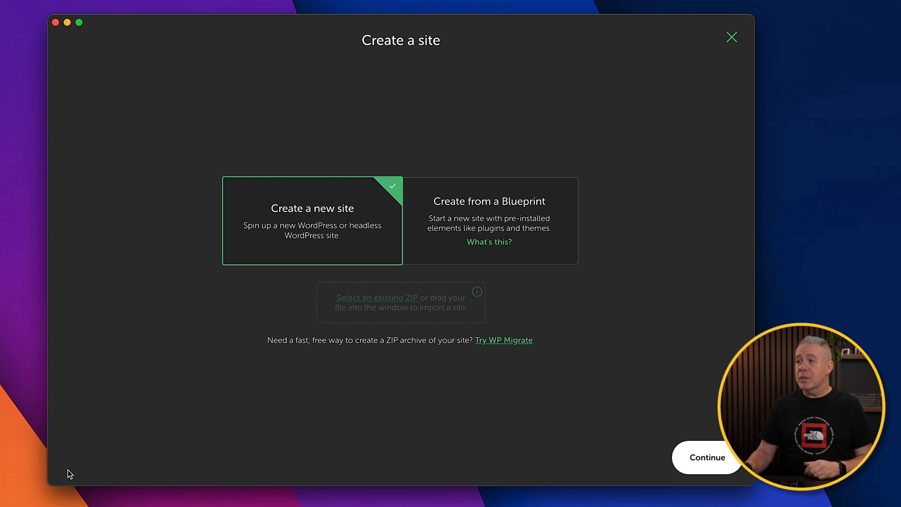
mouse_move(317, 275)
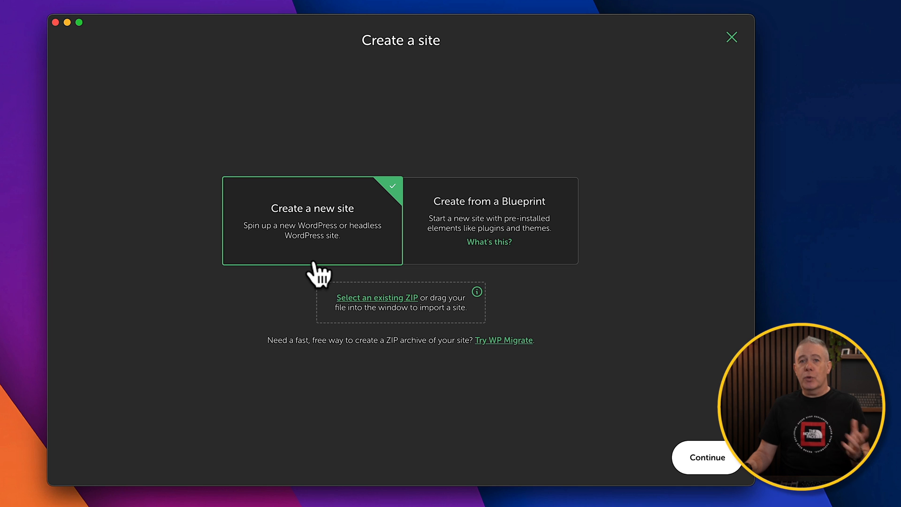
left_click(706, 458)
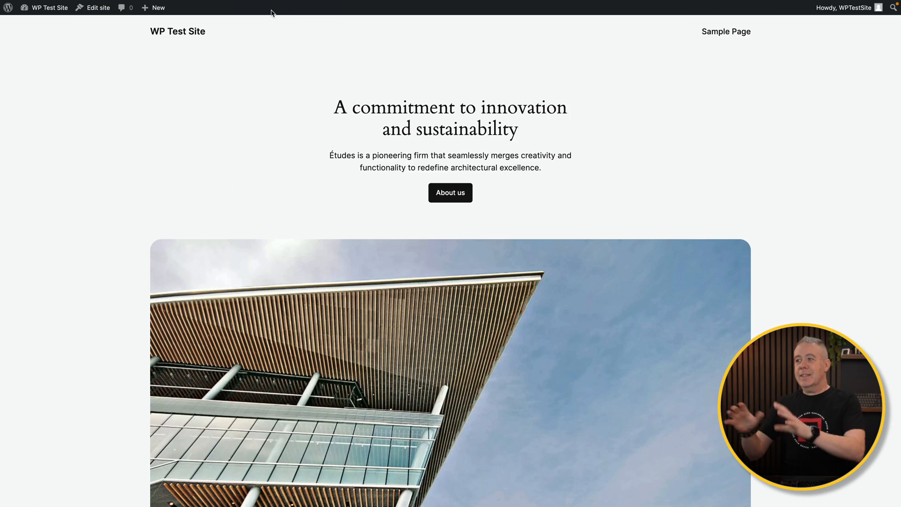
- Scroll down through the local WP Test Site homepage in the browser
scroll("down", 3)
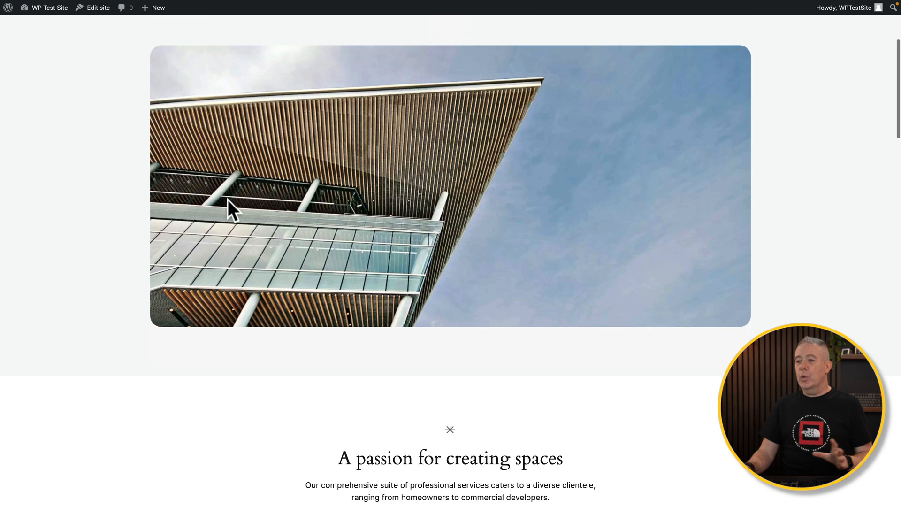
scroll("down", 3)
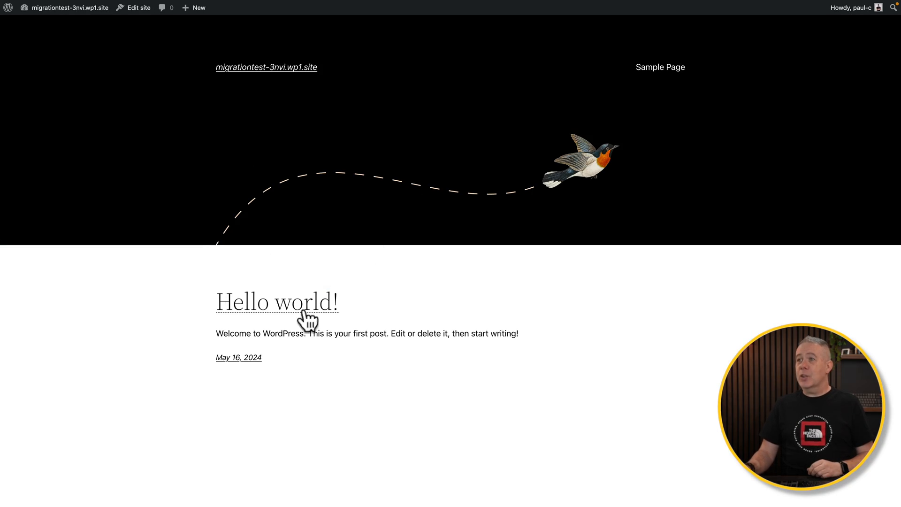
mouse_move(271, 259)
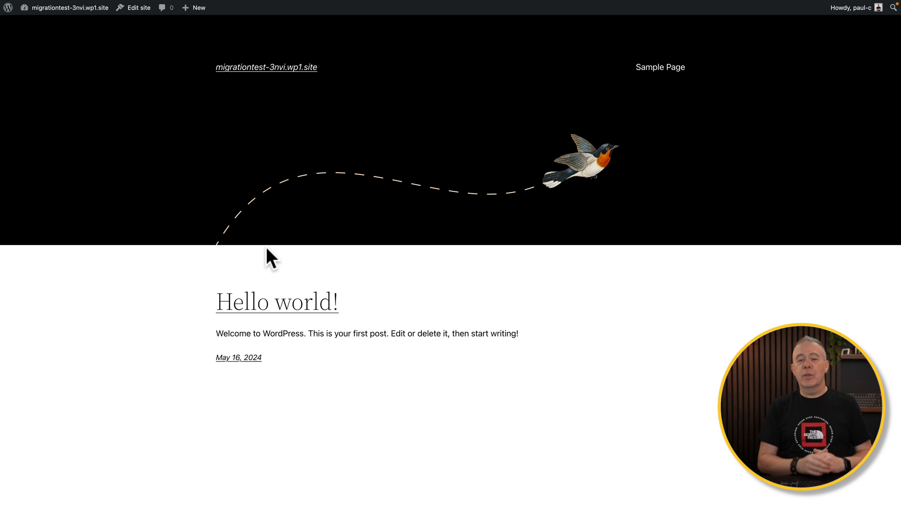
mouse_move(267, 250)
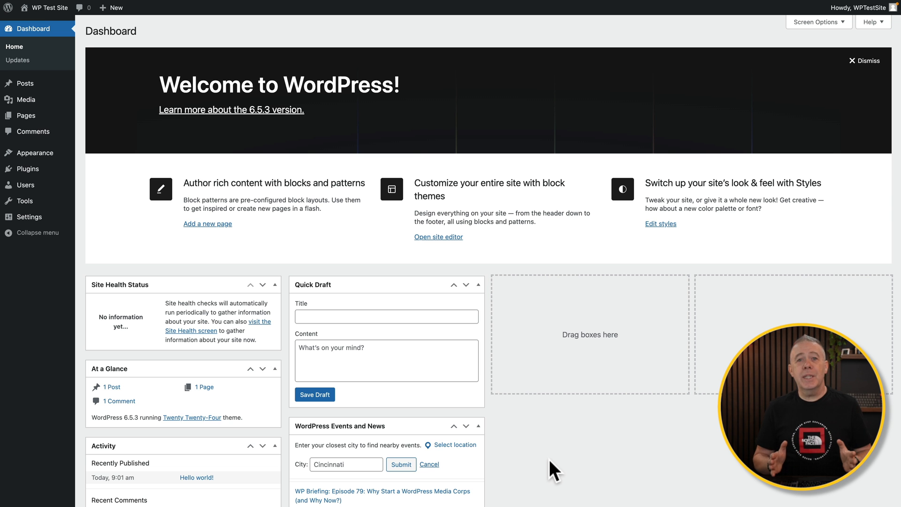
mouse_move(550, 463)
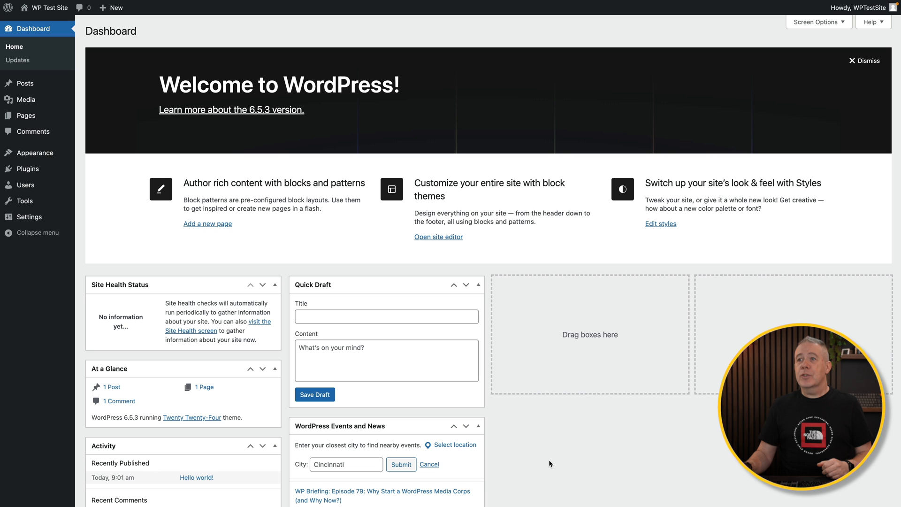
mouse_move(440, 356)
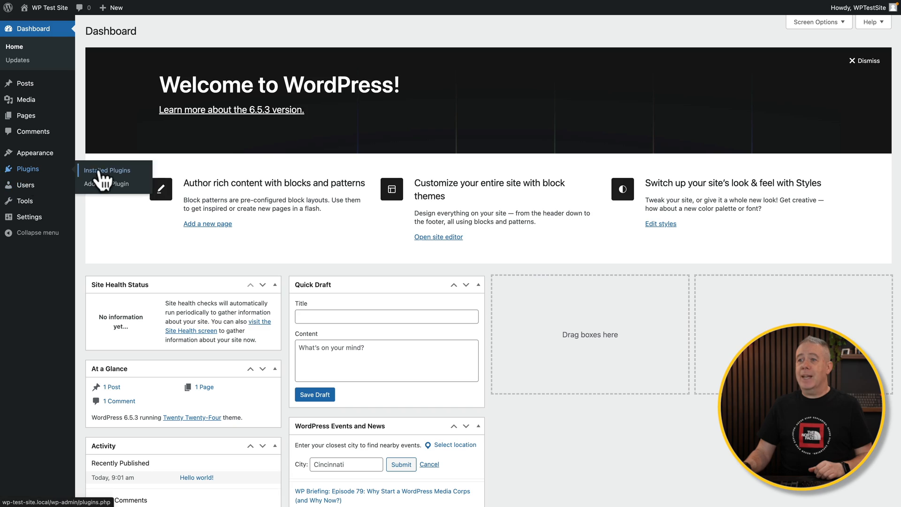
- Search Add New Plugin for wpvivid and install the WPvivid Backup plugin
left_click(104, 185)
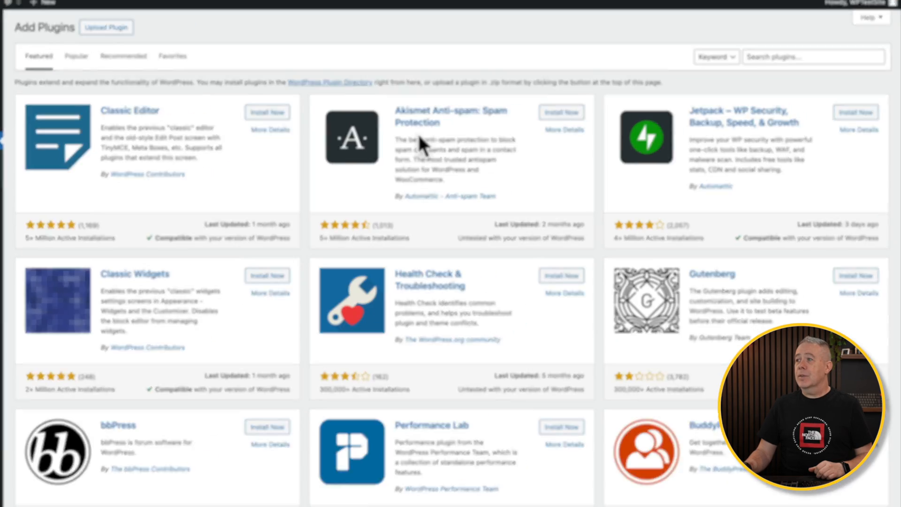
type("wpvivid")
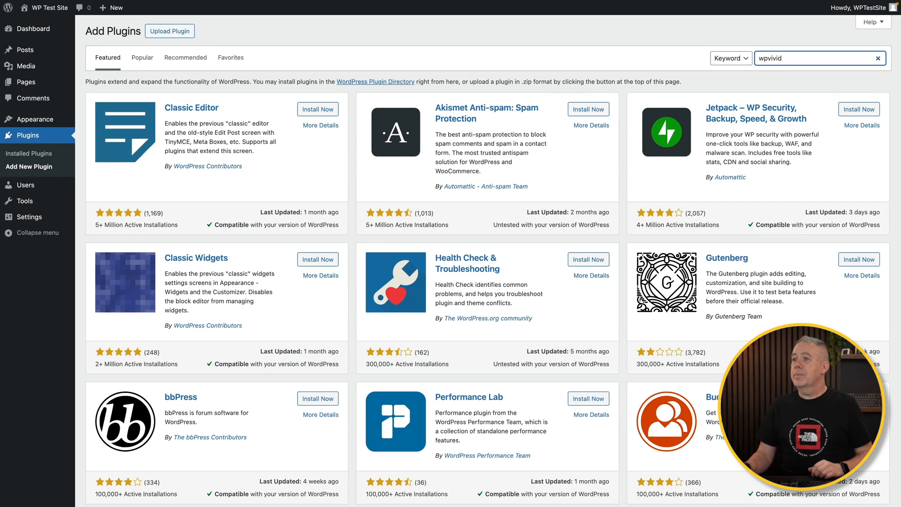
left_click(313, 110)
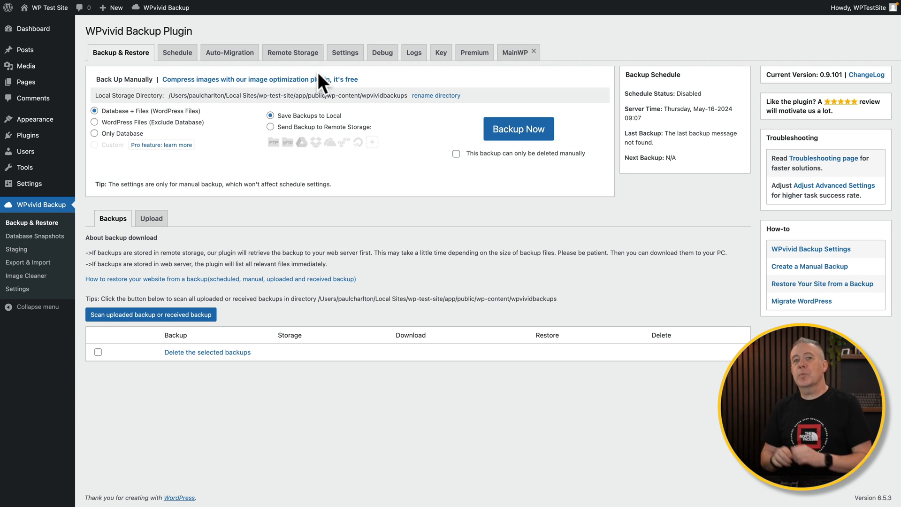
mouse_move(318, 76)
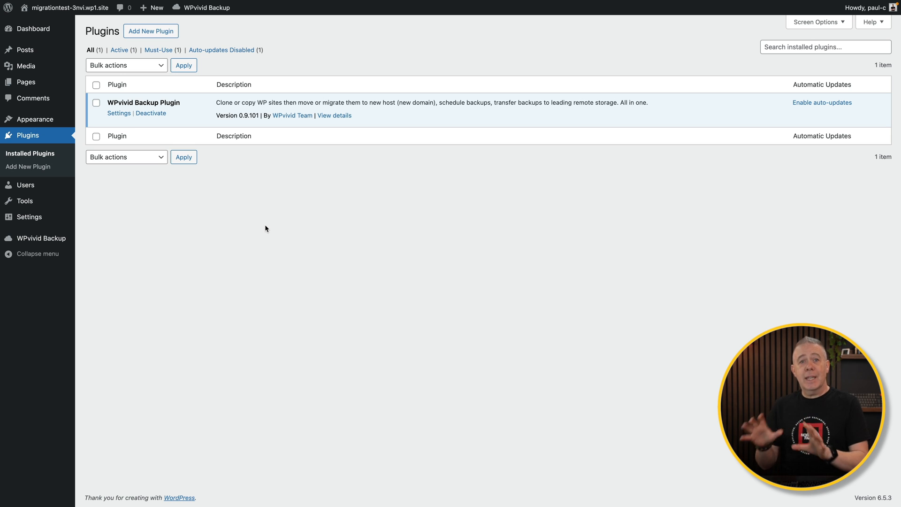
mouse_move(87, 257)
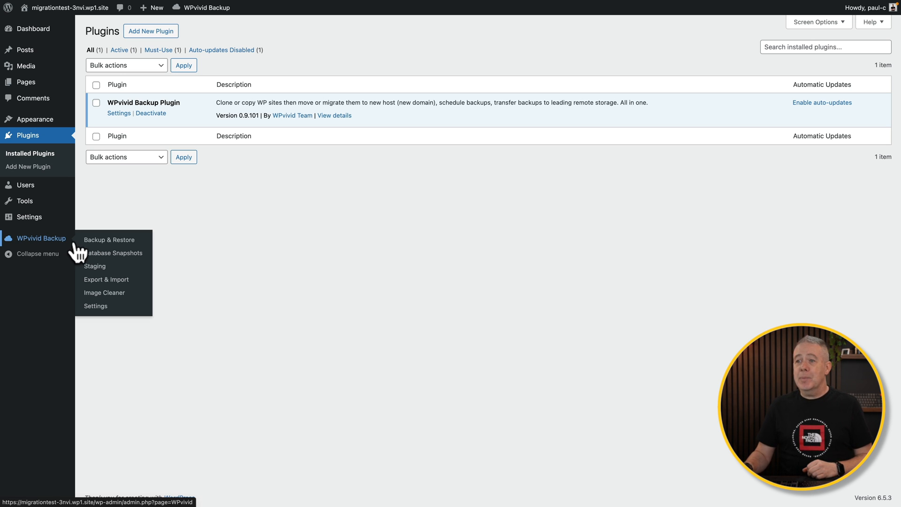
- On the live site's WPvivid Key tab set expiry to 2 hours, generate the key, and return to the local site
left_click(108, 240)
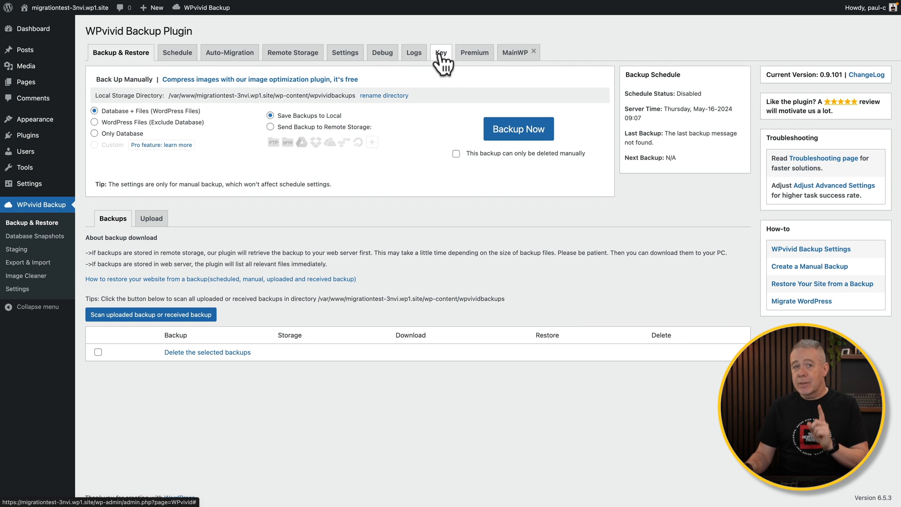
left_click(440, 52)
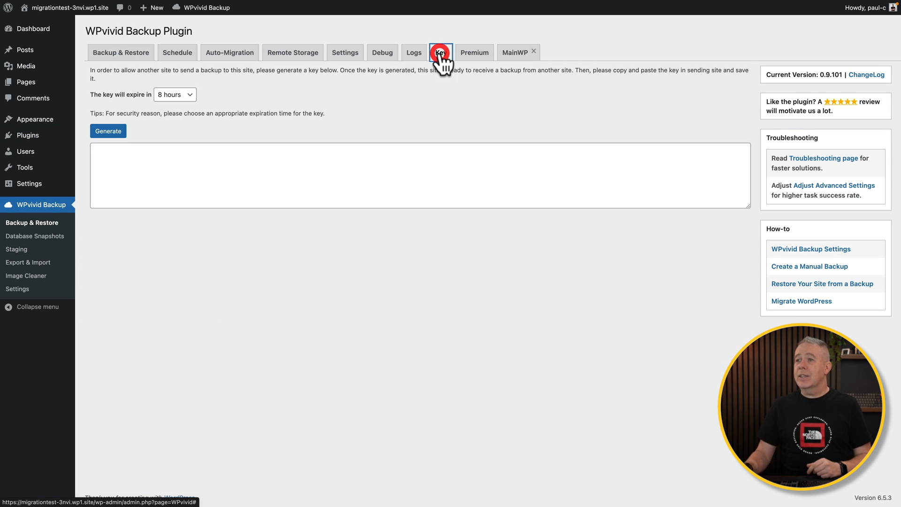
left_click(175, 95)
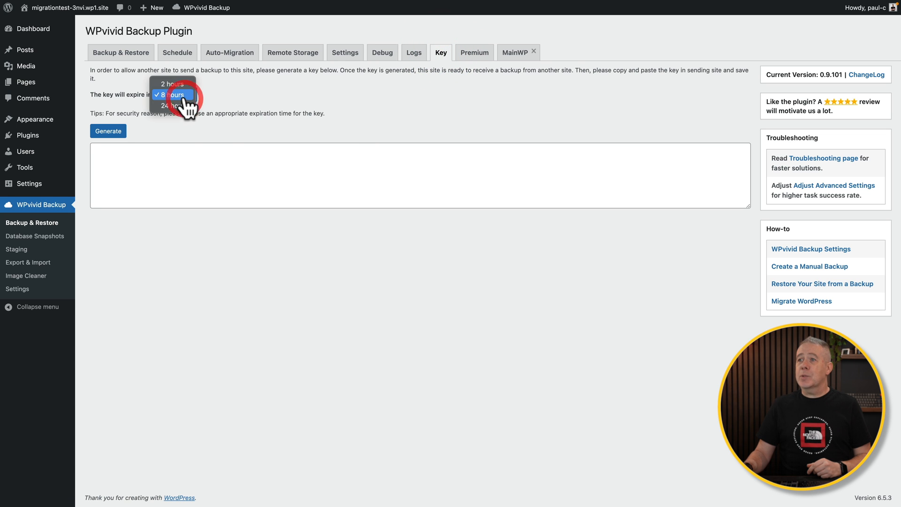
left_click(171, 84)
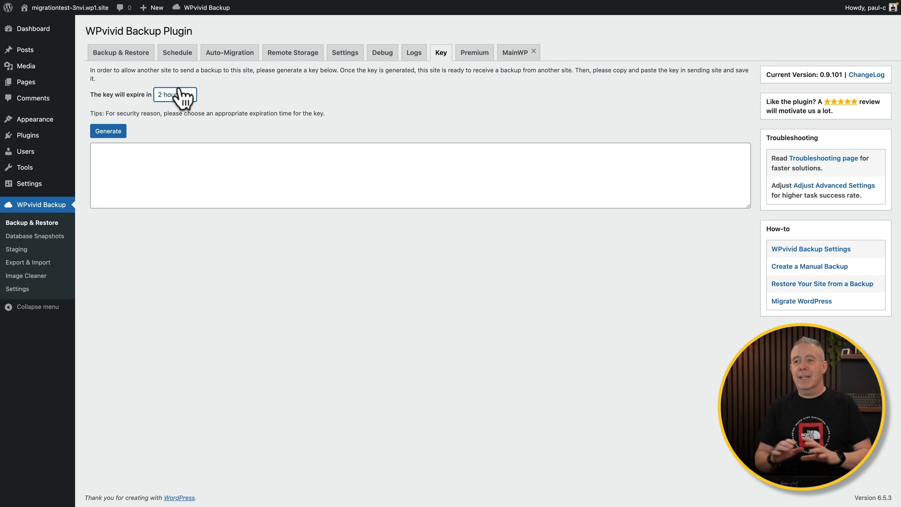
mouse_move(108, 131)
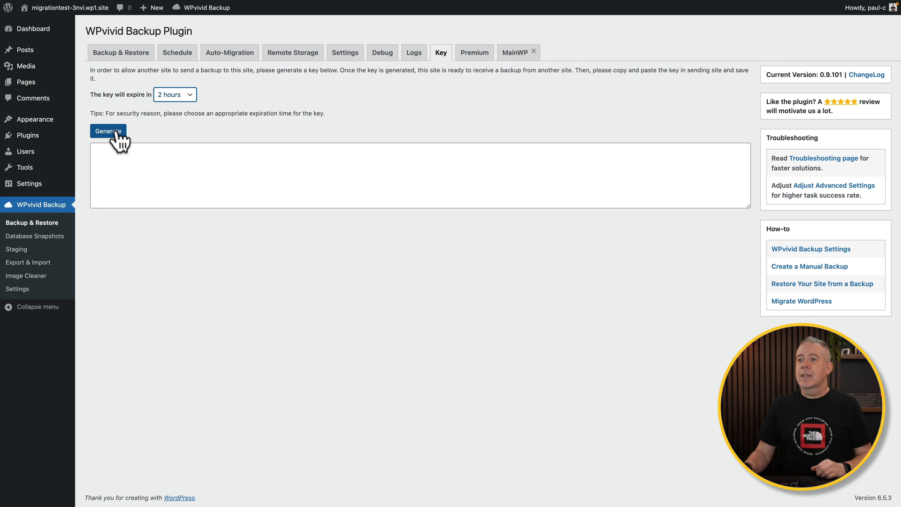
left_click(107, 131)
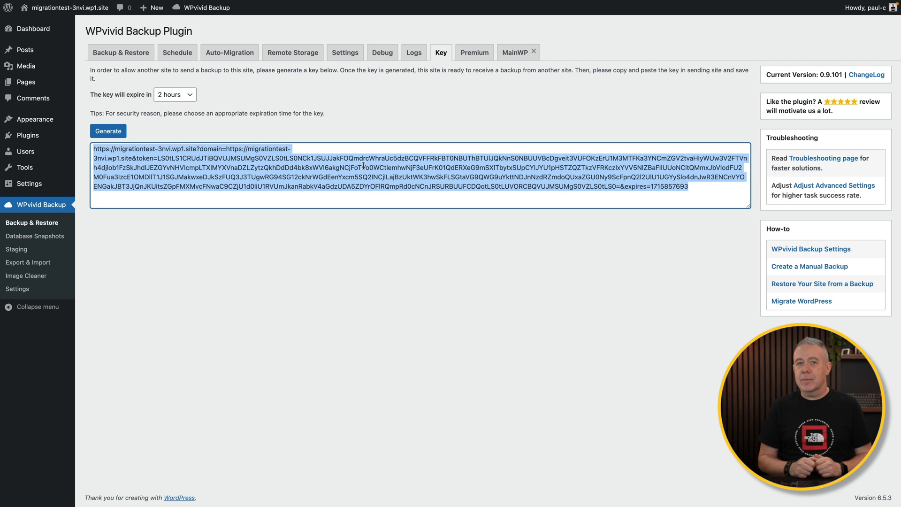
left_click(120, 52)
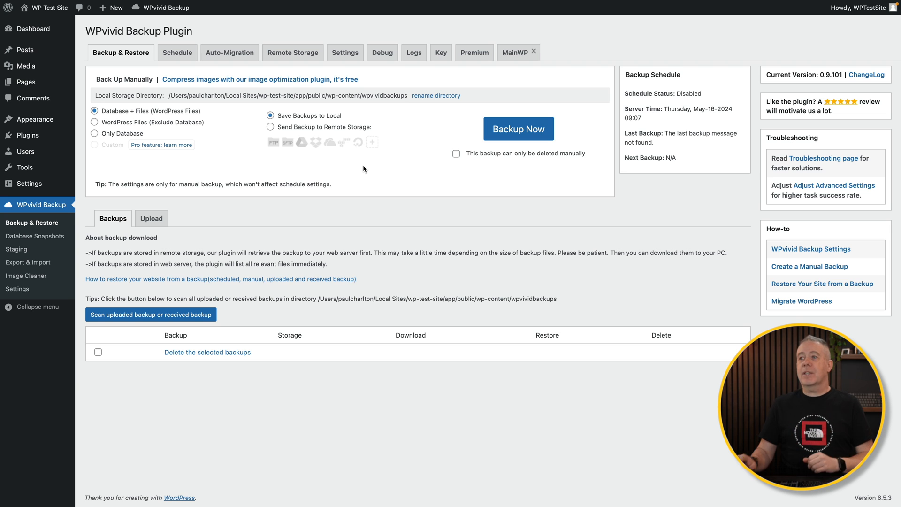
mouse_move(71, 232)
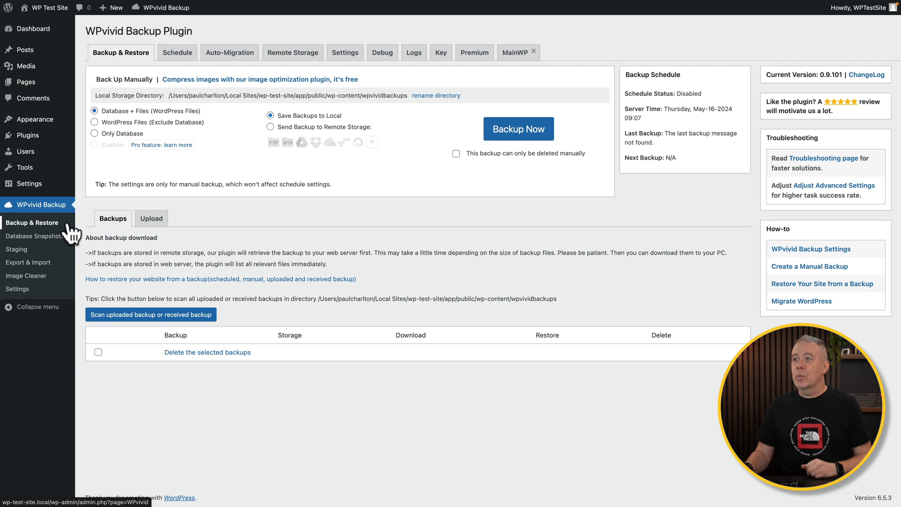
- Paste the copied key into the local site's Auto-Migration box and save it
left_click(229, 52)
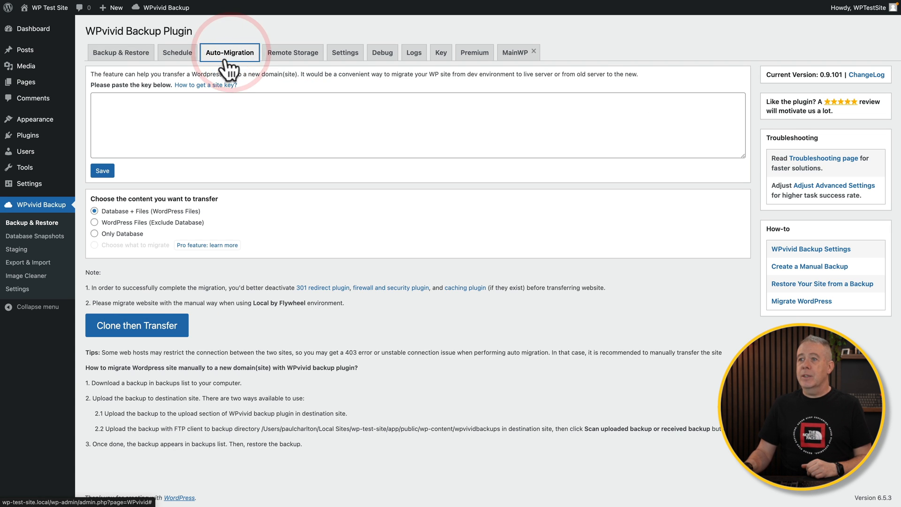
left_click(402, 125)
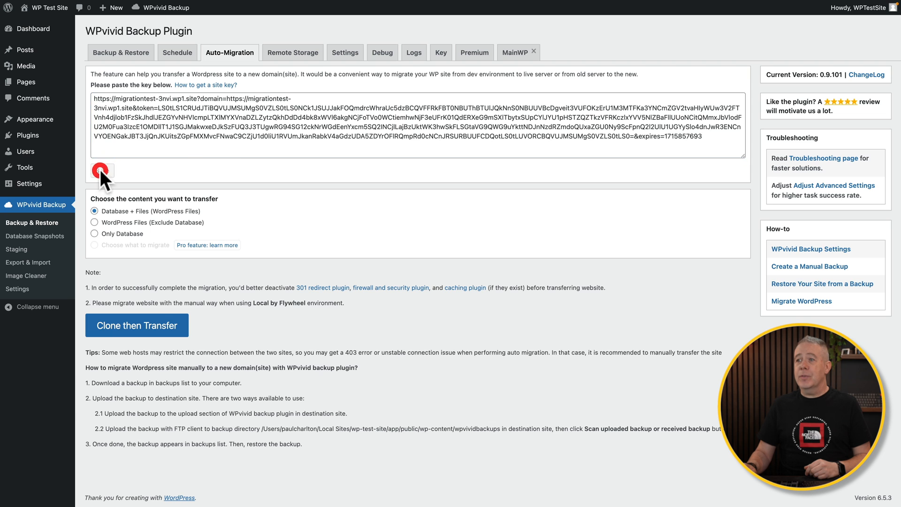
left_click(100, 173)
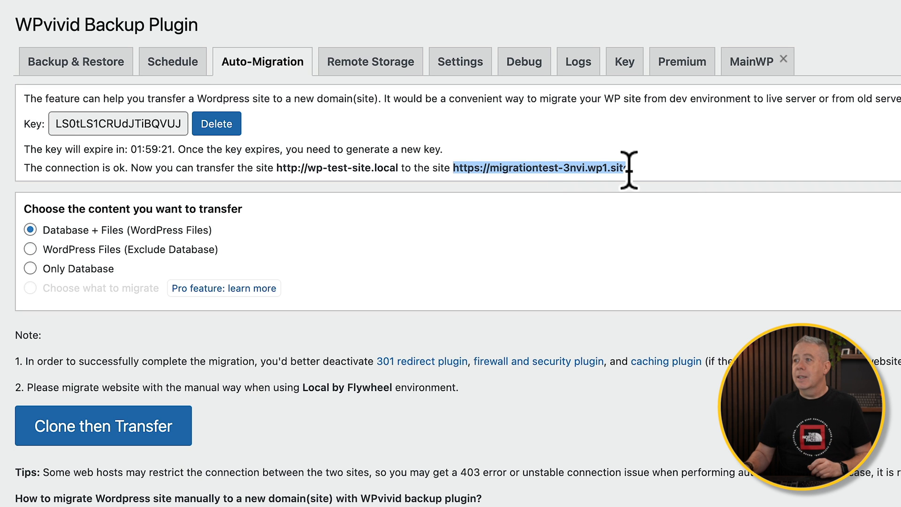
mouse_move(161, 273)
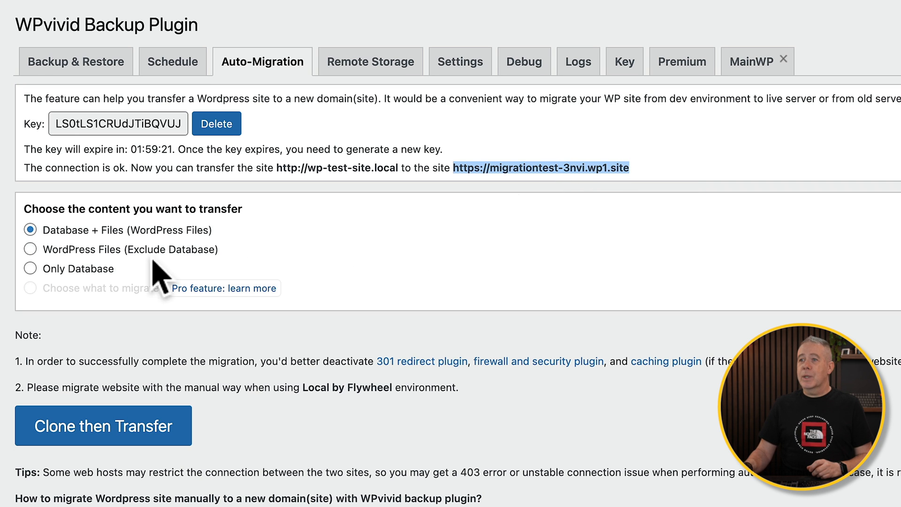
mouse_move(80, 247)
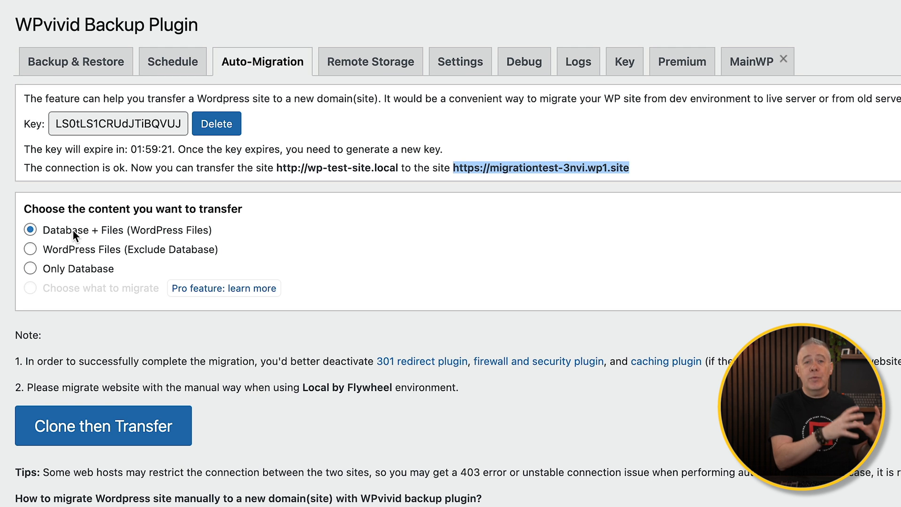
mouse_move(85, 397)
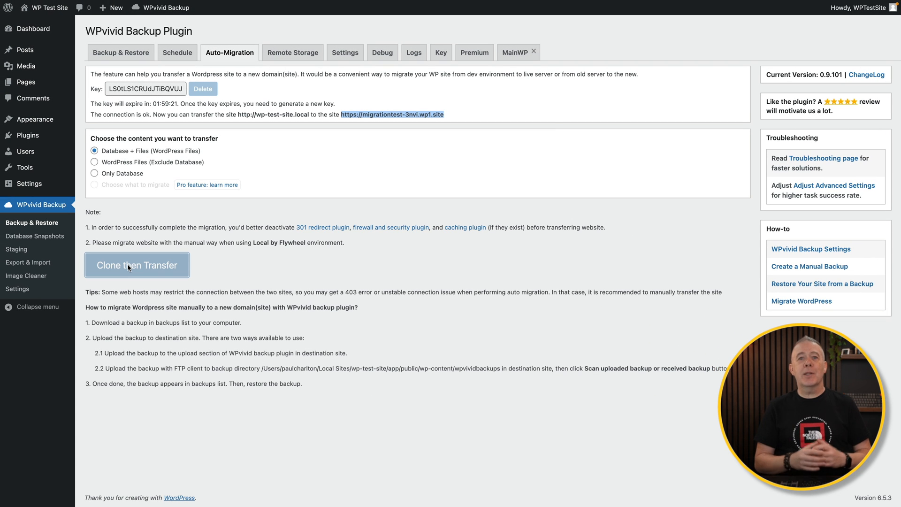
- Start the Clone then Transfer of database and files to migrationtest-3nvi.wp1.site
left_click(136, 264)
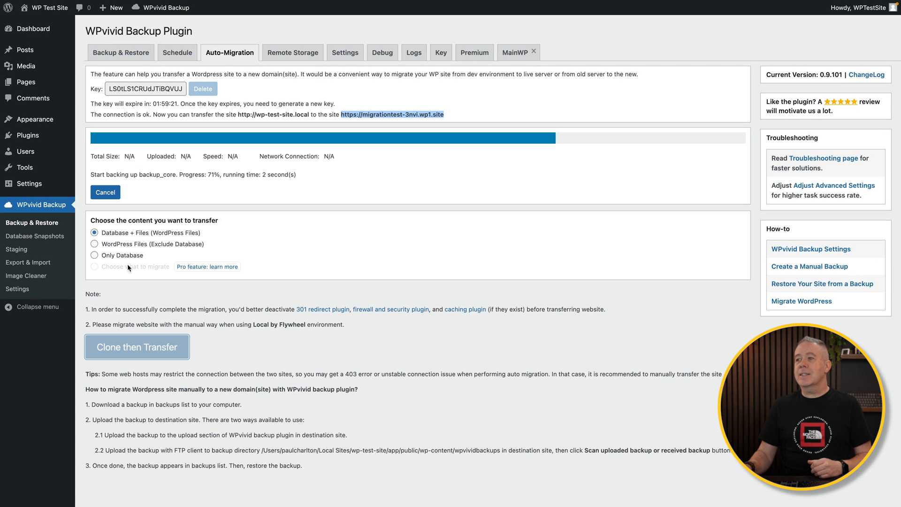
mouse_move(221, 143)
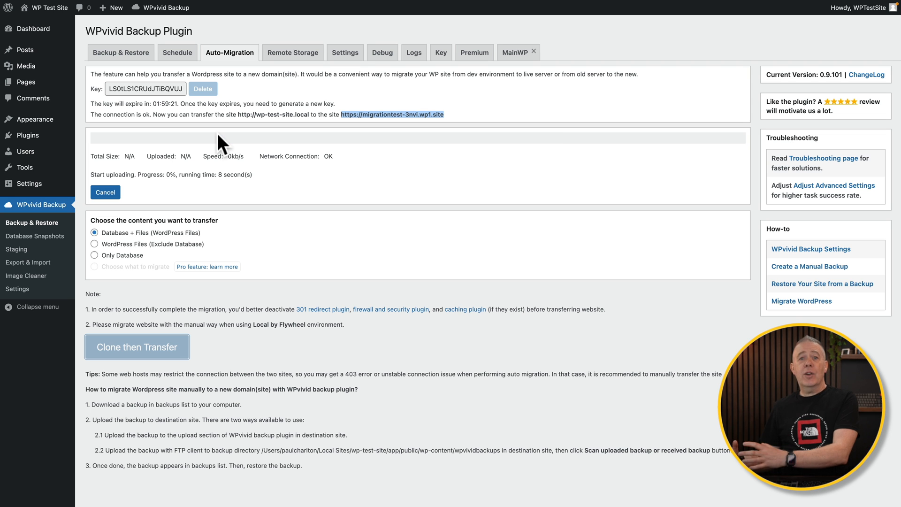
mouse_move(218, 137)
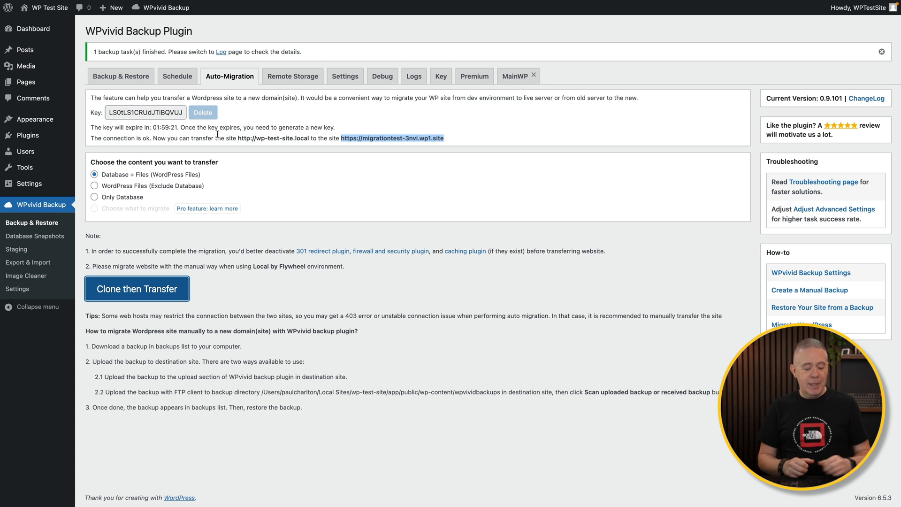
- On the live site, scan for the uploaded backup, restore the received migration backup, and dismiss the completion notice
left_click(441, 52)
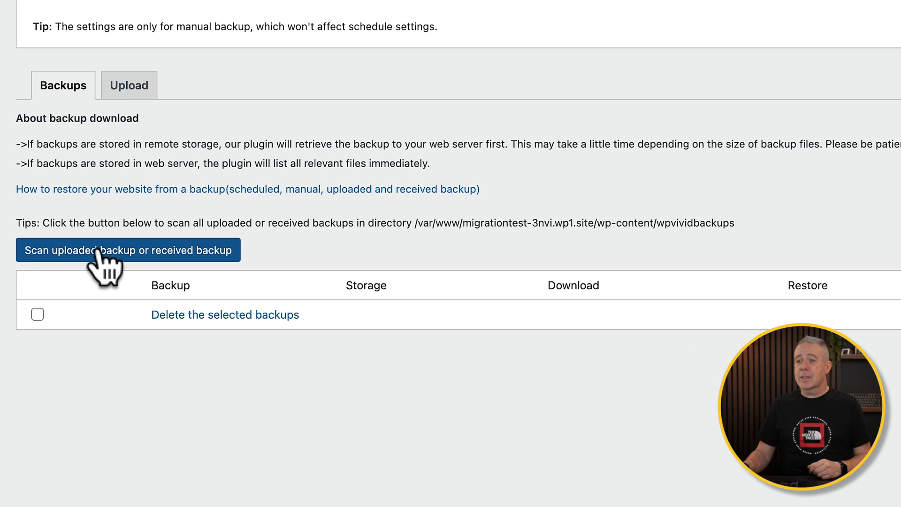
mouse_move(164, 279)
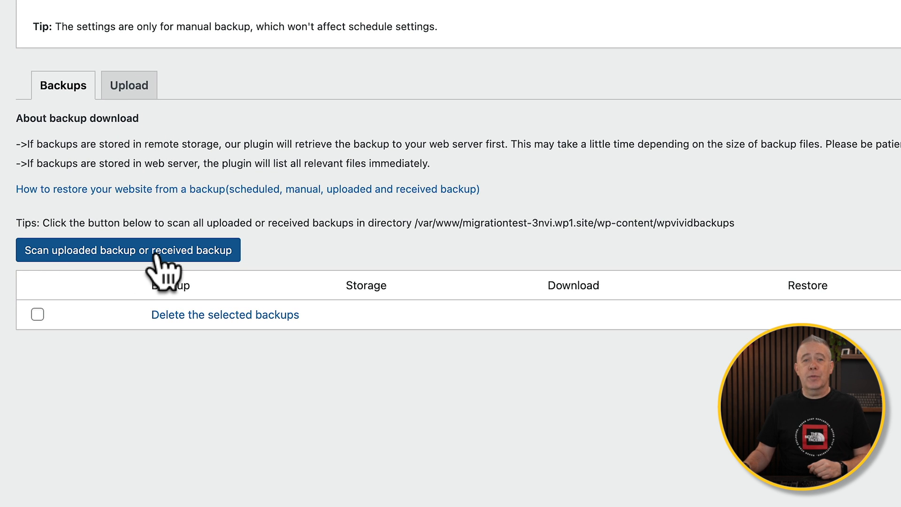
left_click(128, 250)
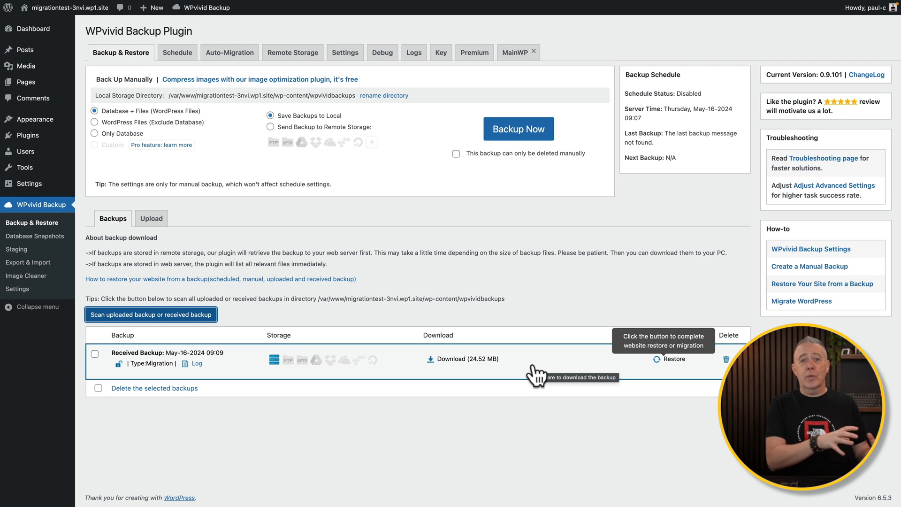
mouse_move(678, 385)
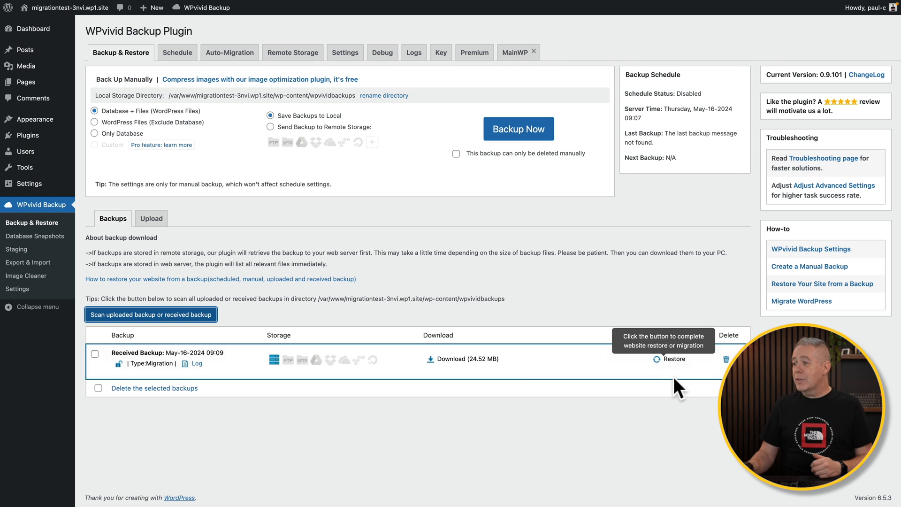
left_click(672, 358)
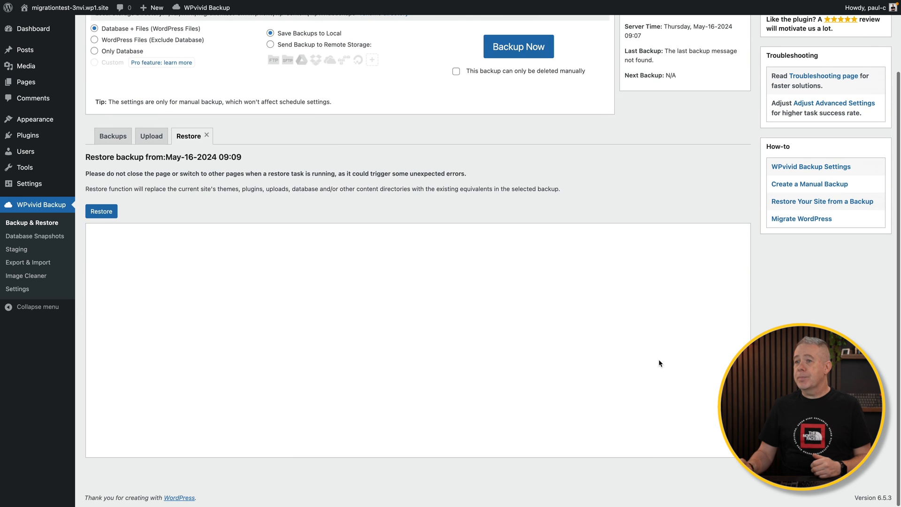
left_click(102, 211)
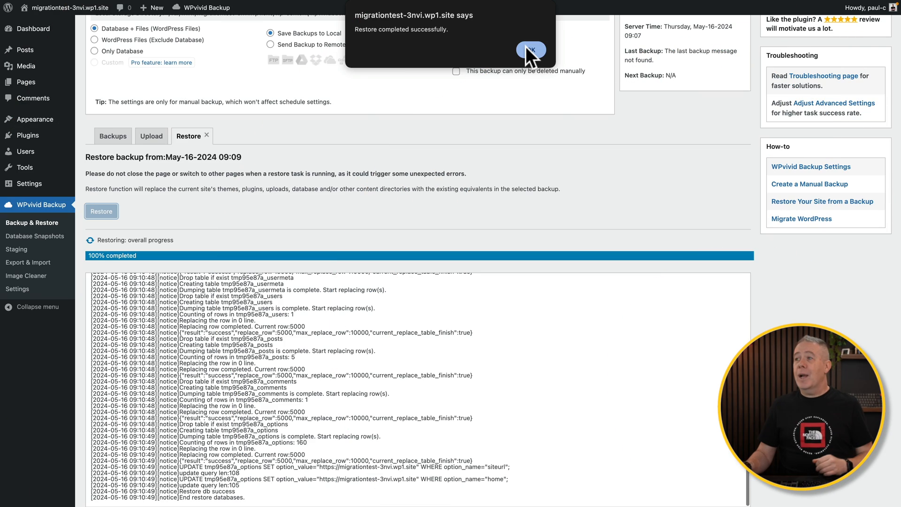
left_click(529, 50)
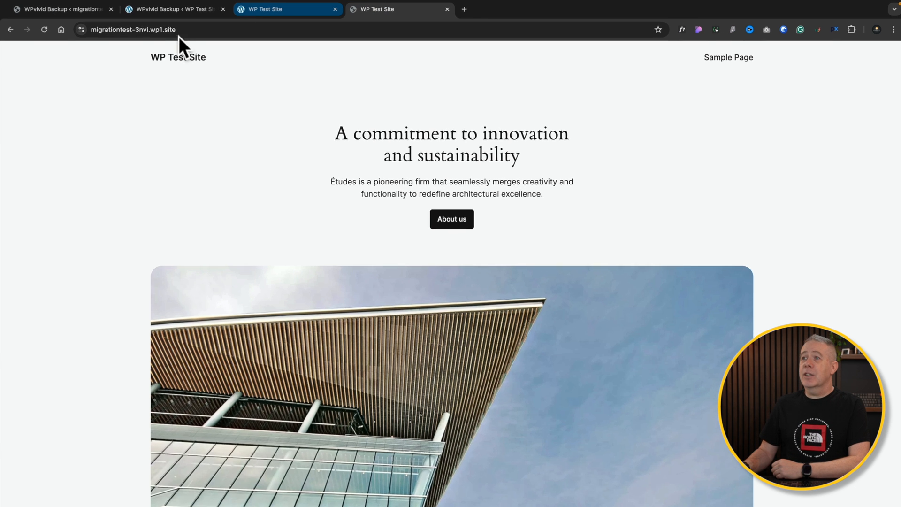
- Reload migrationtest-3nvi.wp1.site, scroll its migrated homepage, and go to its Sample Page
left_click(132, 29)
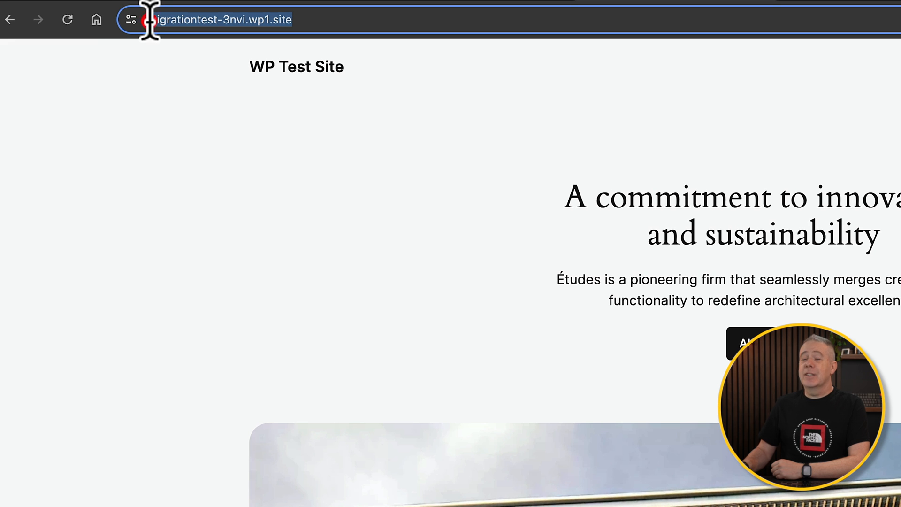
mouse_move(157, 371)
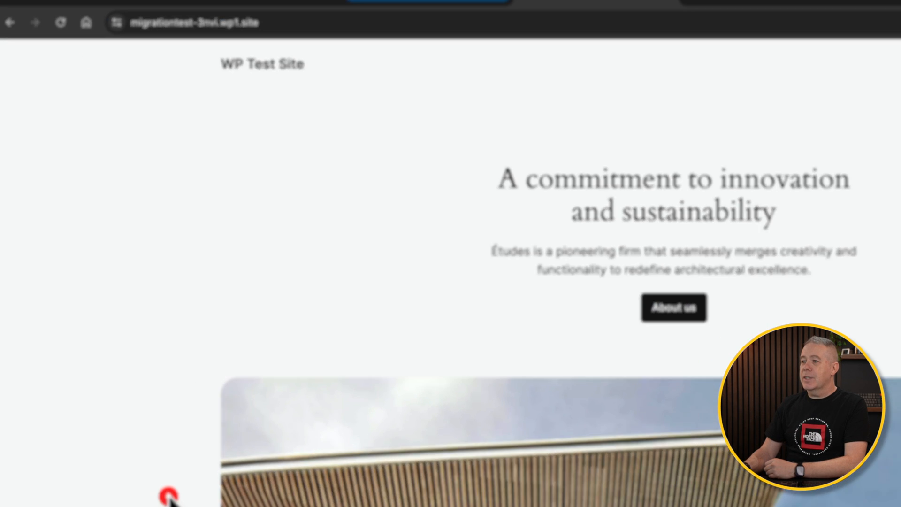
scroll("down", 3)
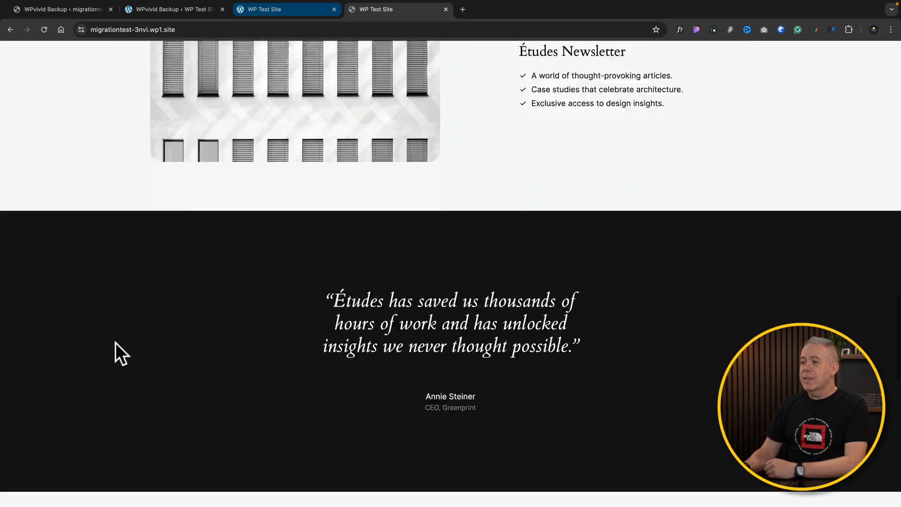
scroll("up", 3)
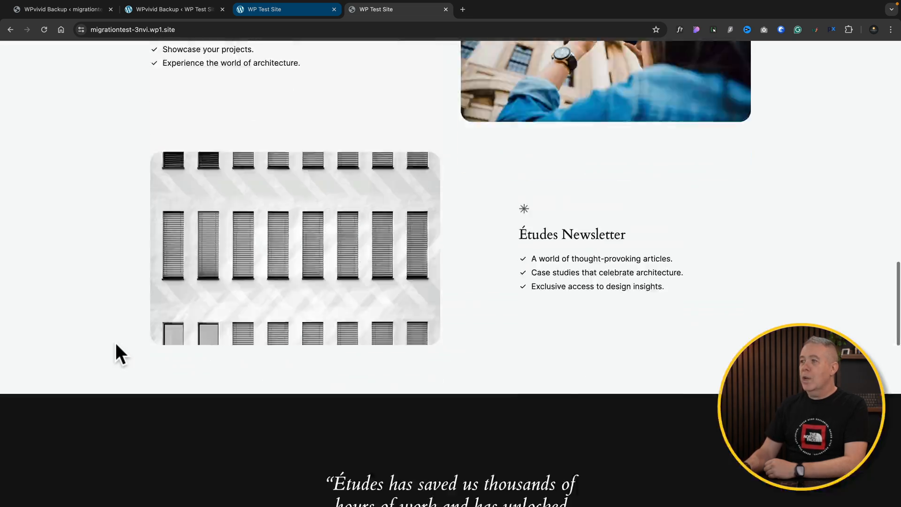
scroll("up", 3)
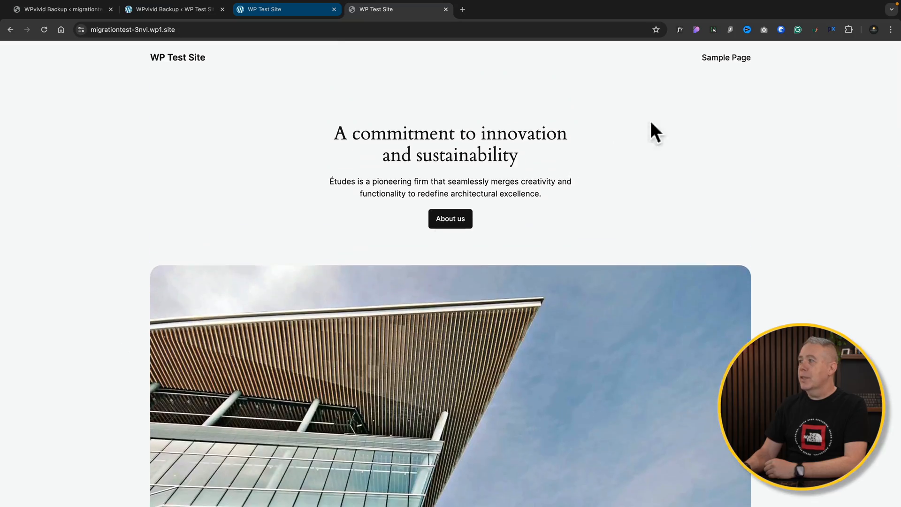
left_click(725, 57)
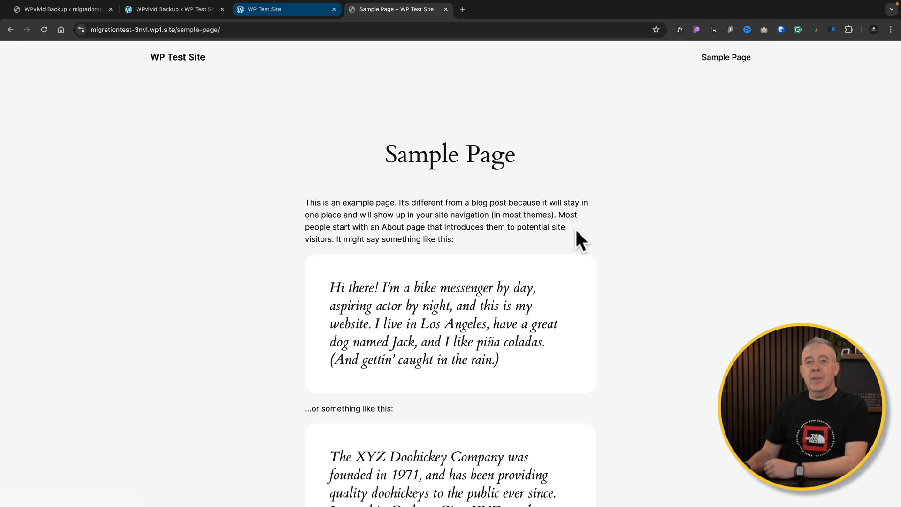